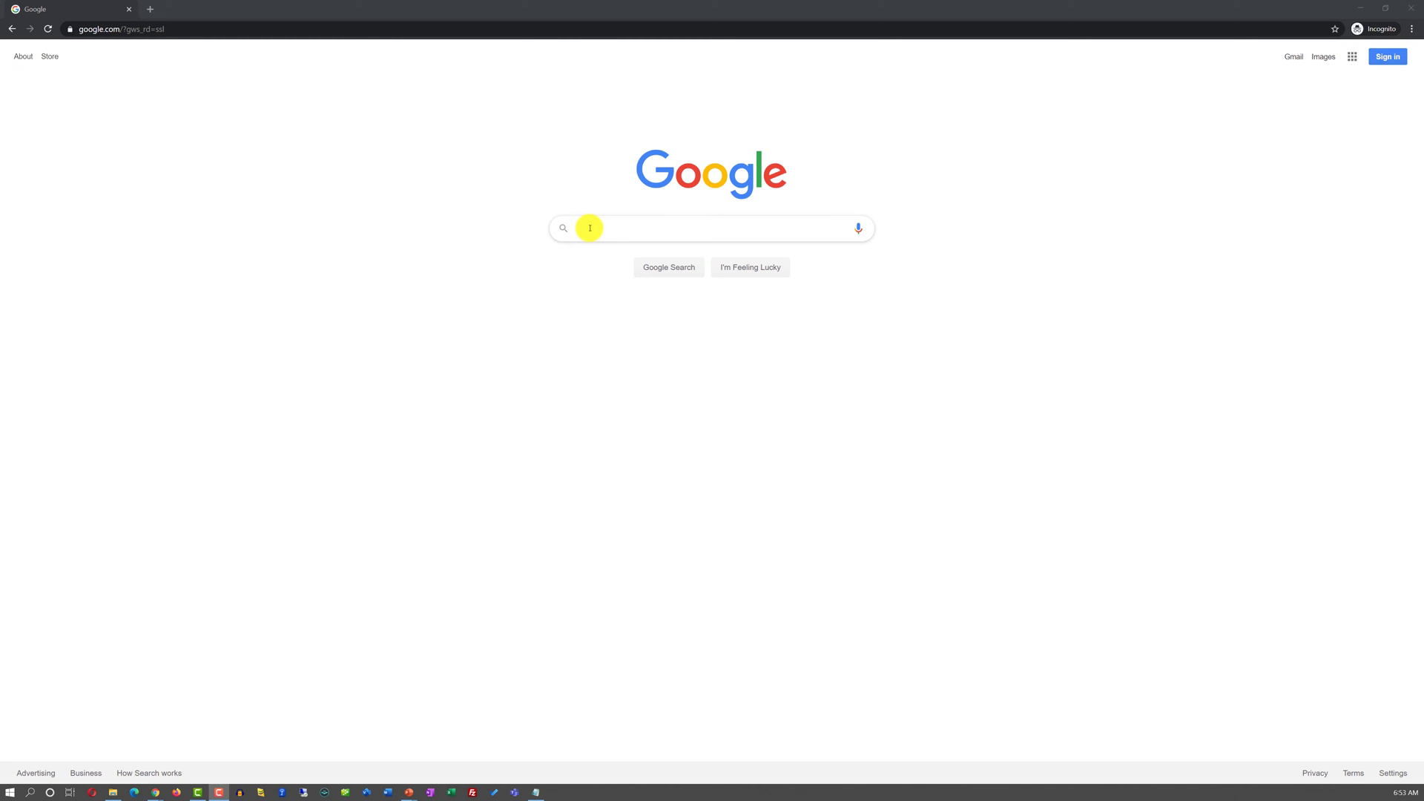
- Search Google for 'free office for students' and open the Free Microsoft Office 365 for Students result
text(free office for students)
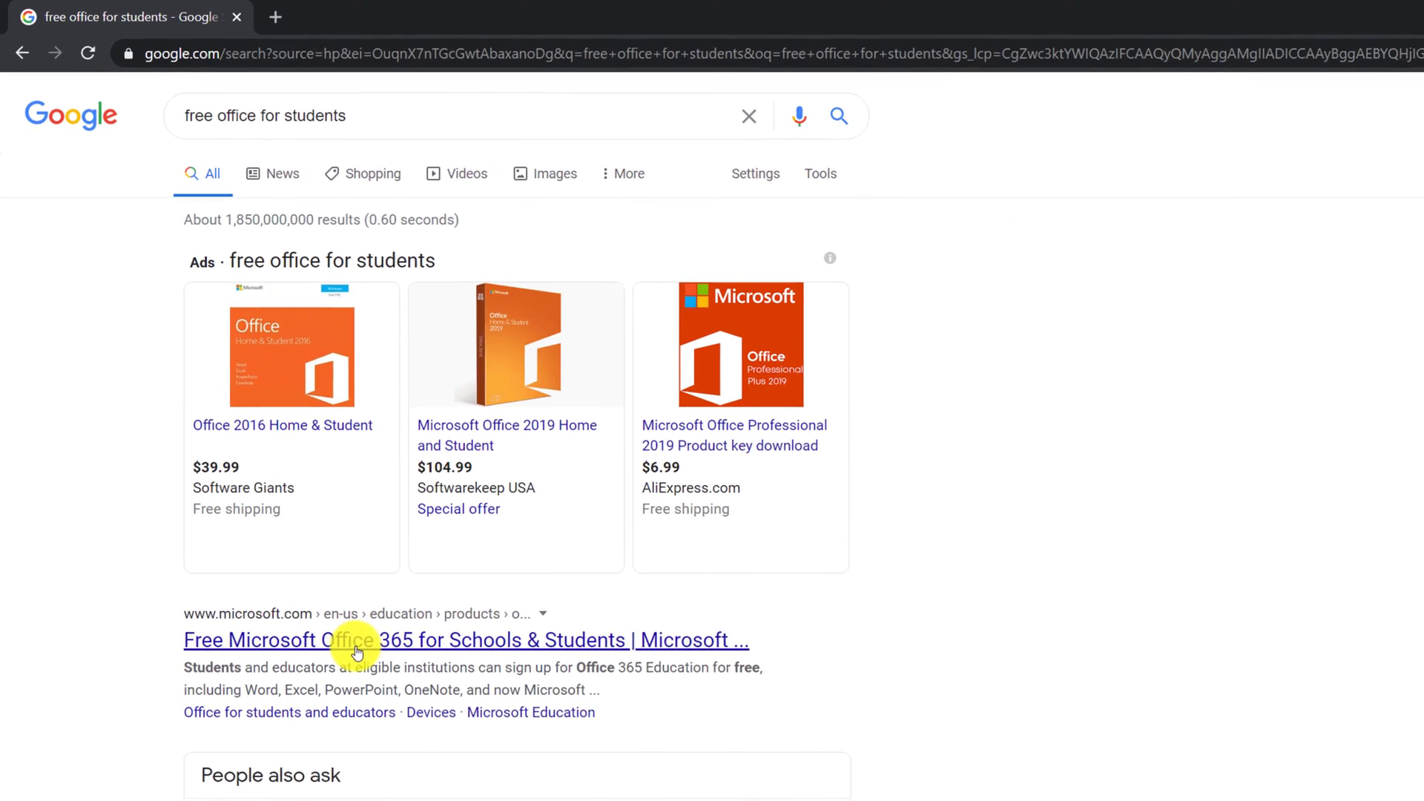
click(355, 641)
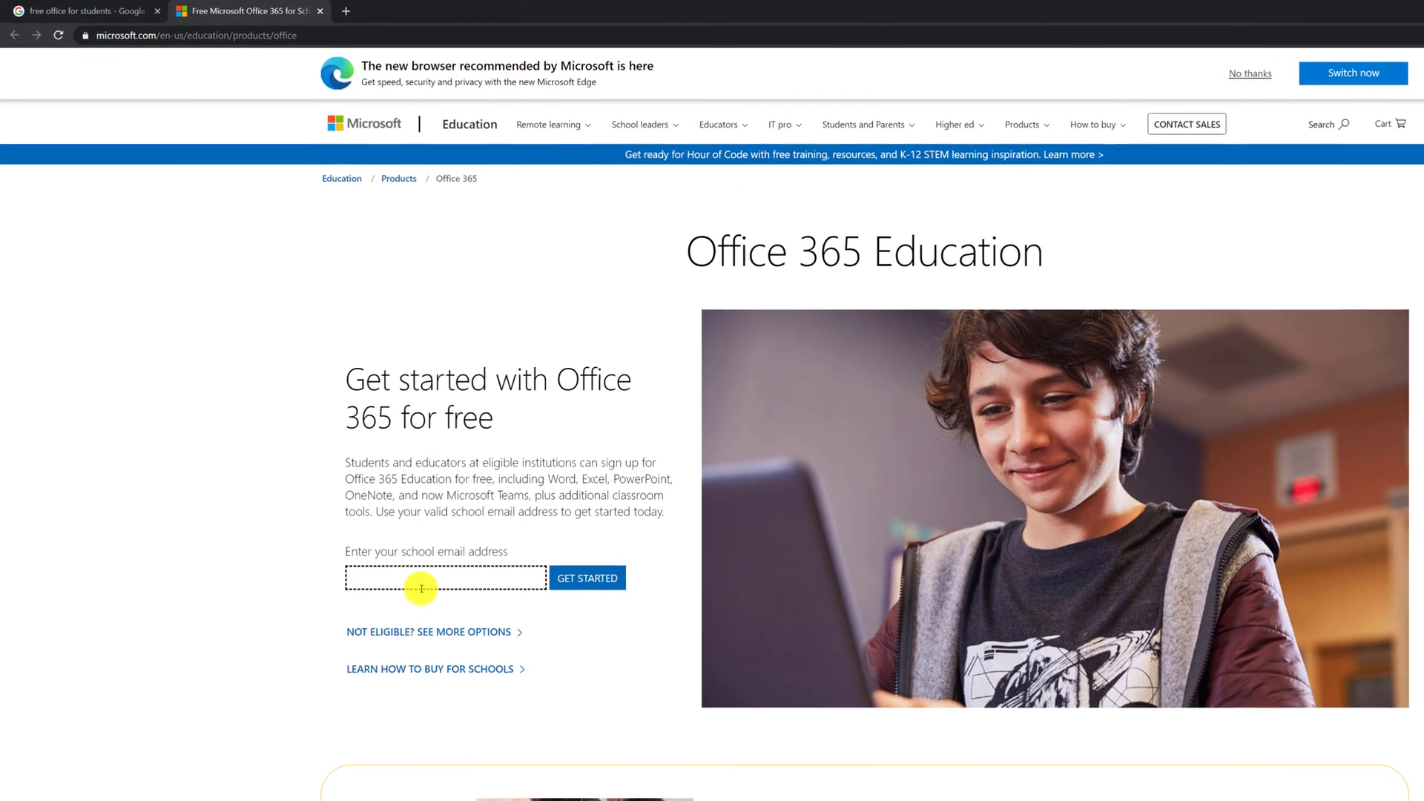
- Scroll down the Microsoft Education page toward the school email sign-up
scroll(down, 3)
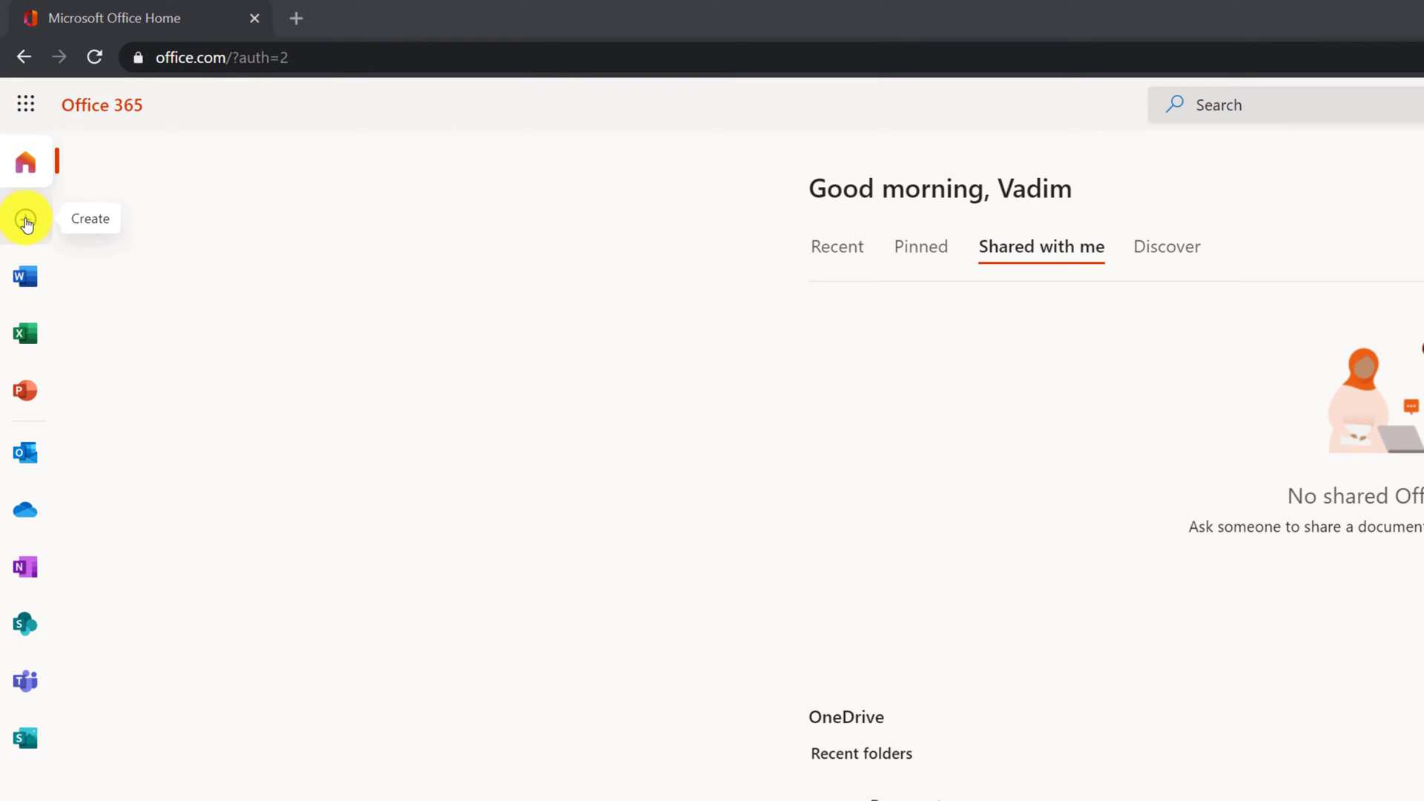
- Create a new blank Word document and look at its References features
click(25, 219)
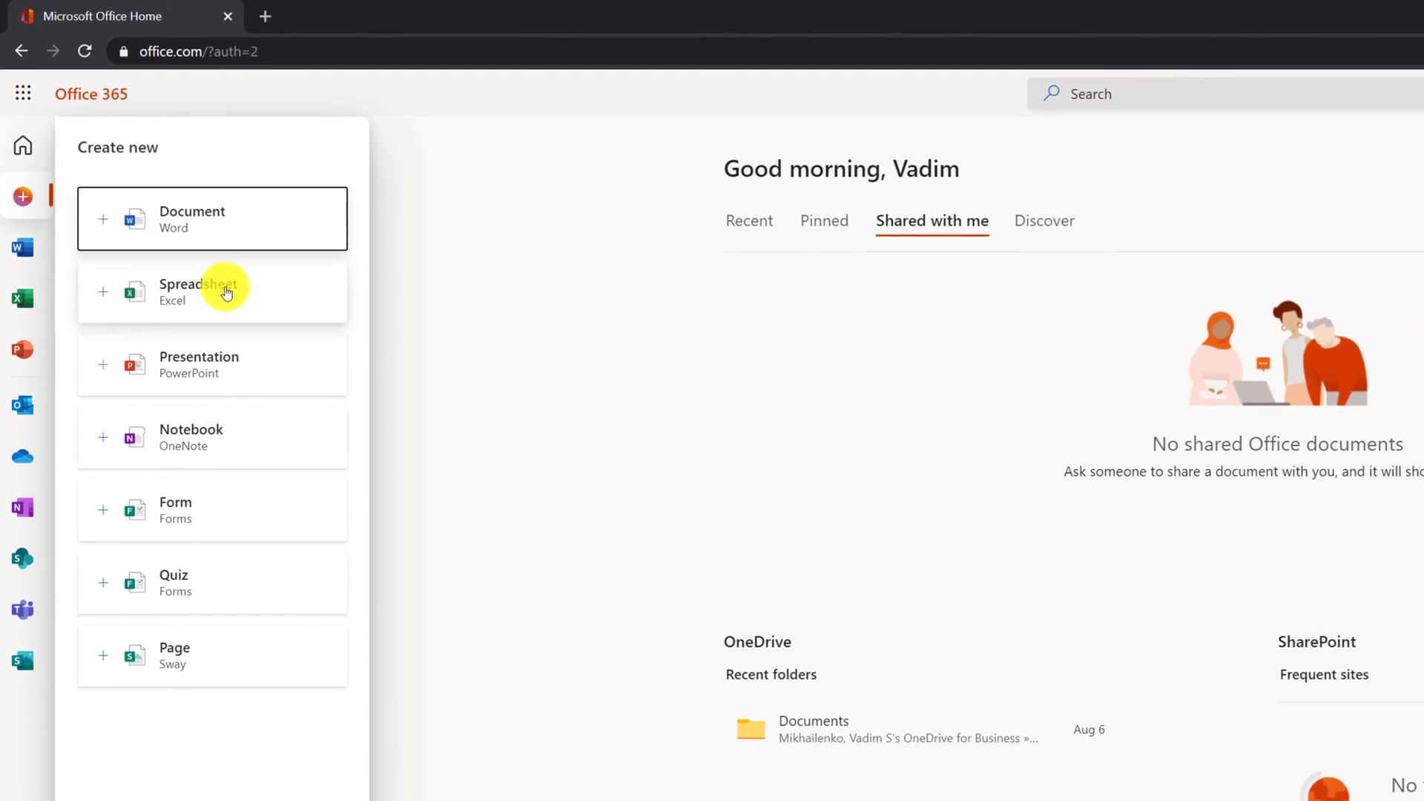
click(191, 218)
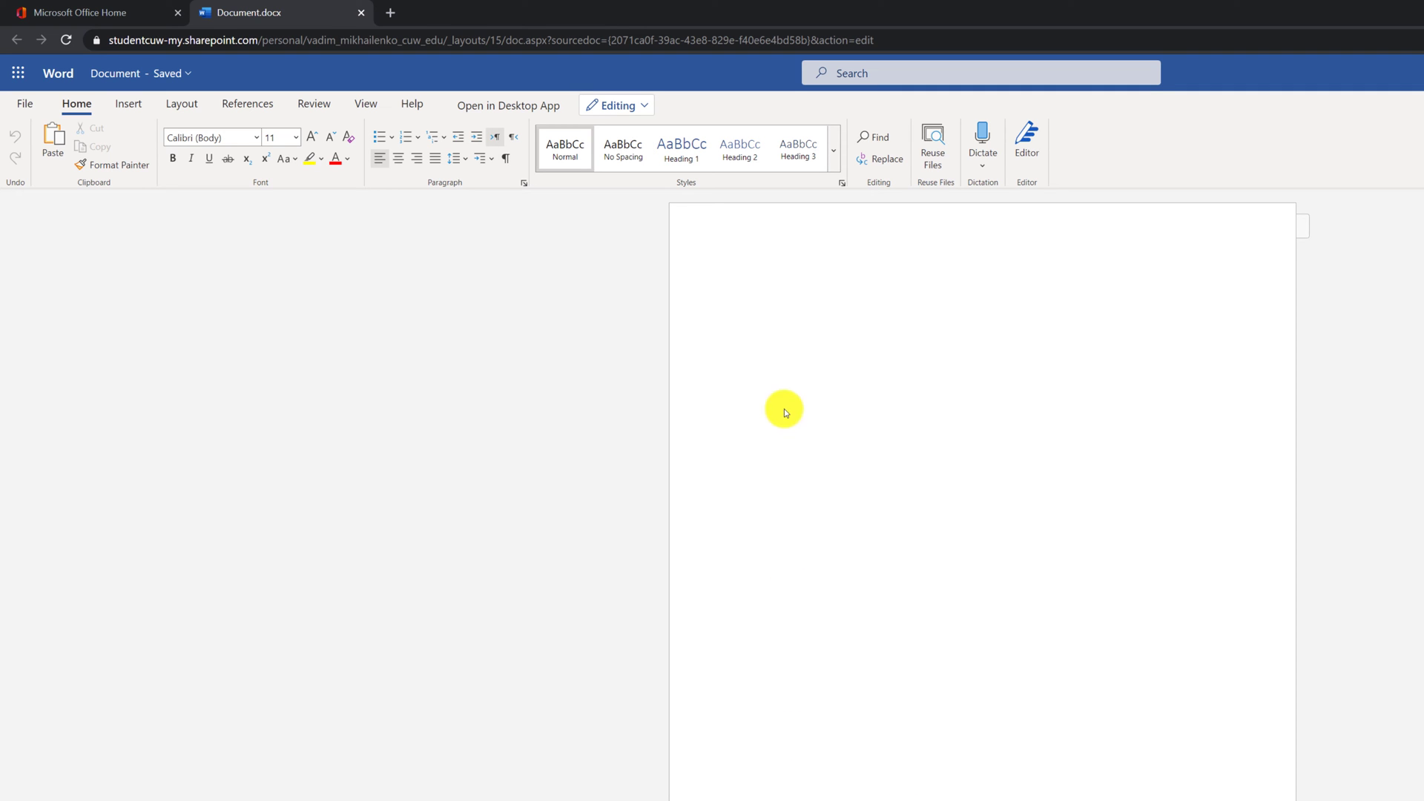
mouse_move(128, 104)
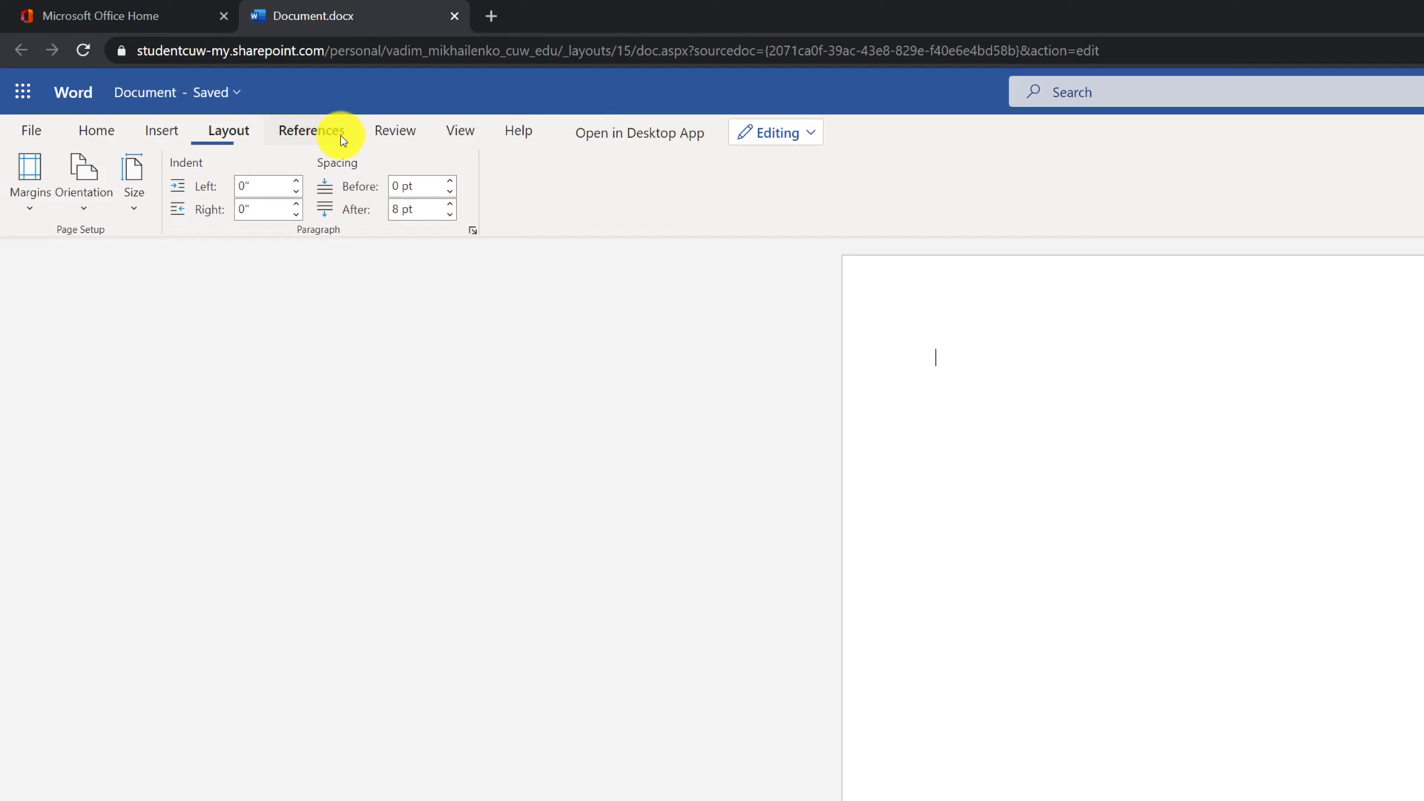
click(535, 151)
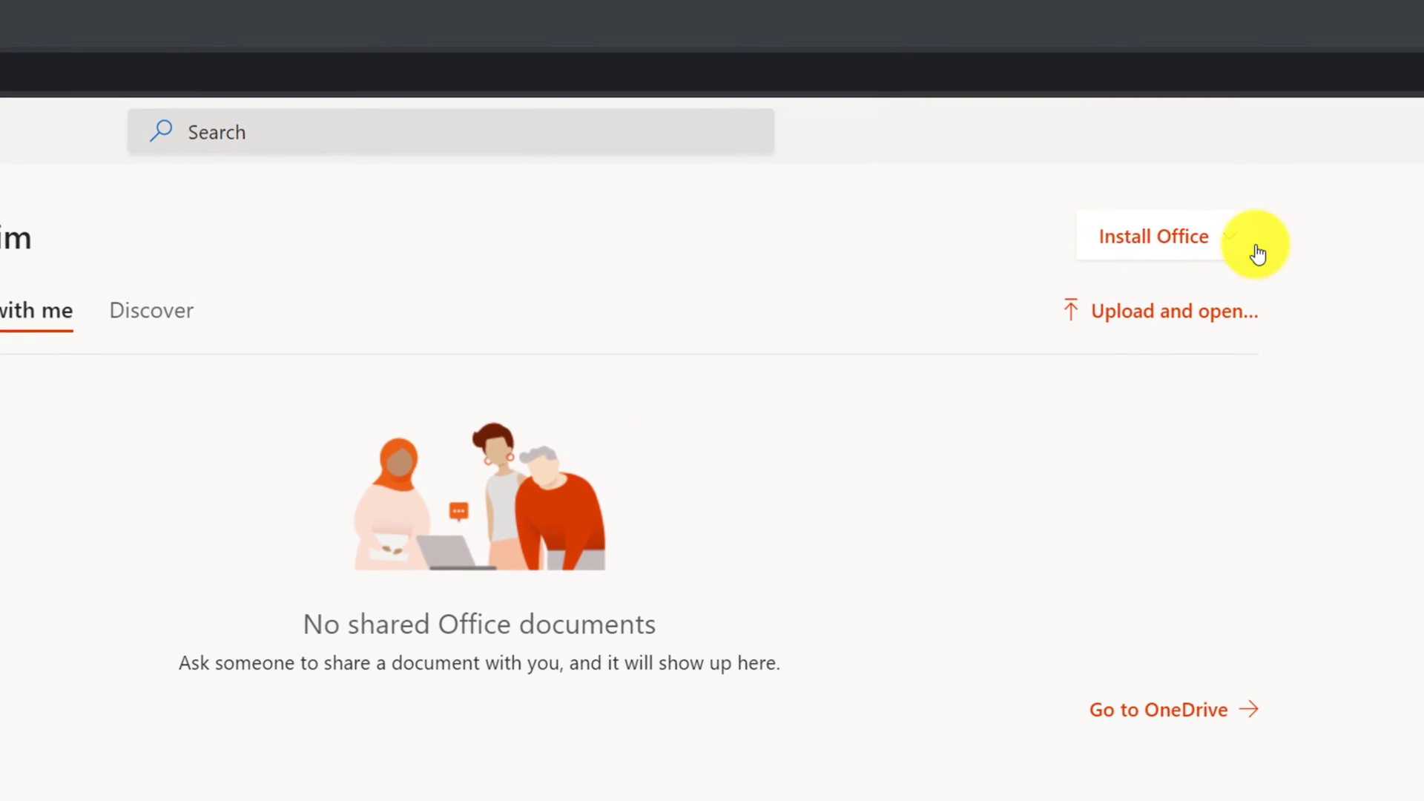
mouse_move(1235, 238)
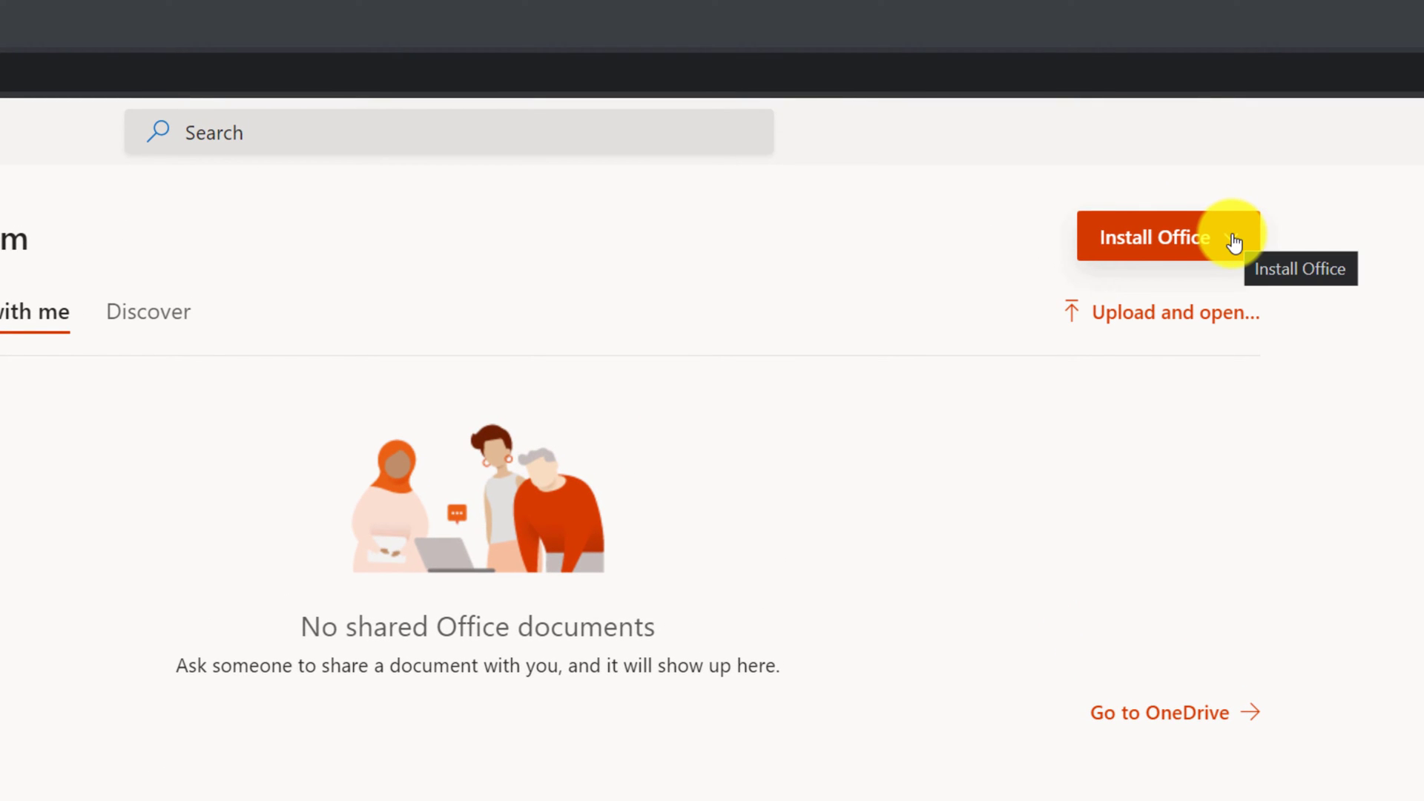
- Start installing the Office 365 apps and close the 'Just a few more steps' instructions
click(1154, 237)
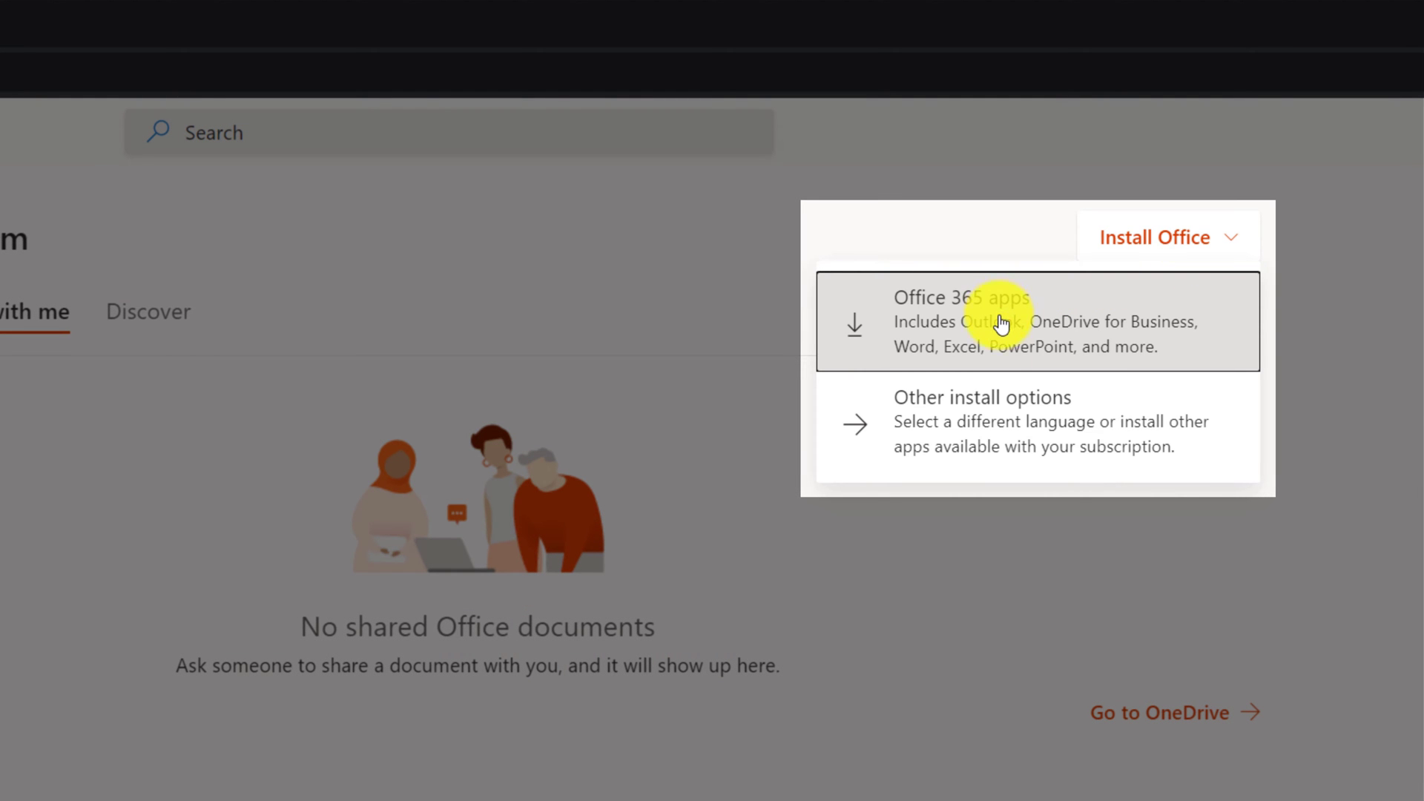
mouse_move(997, 433)
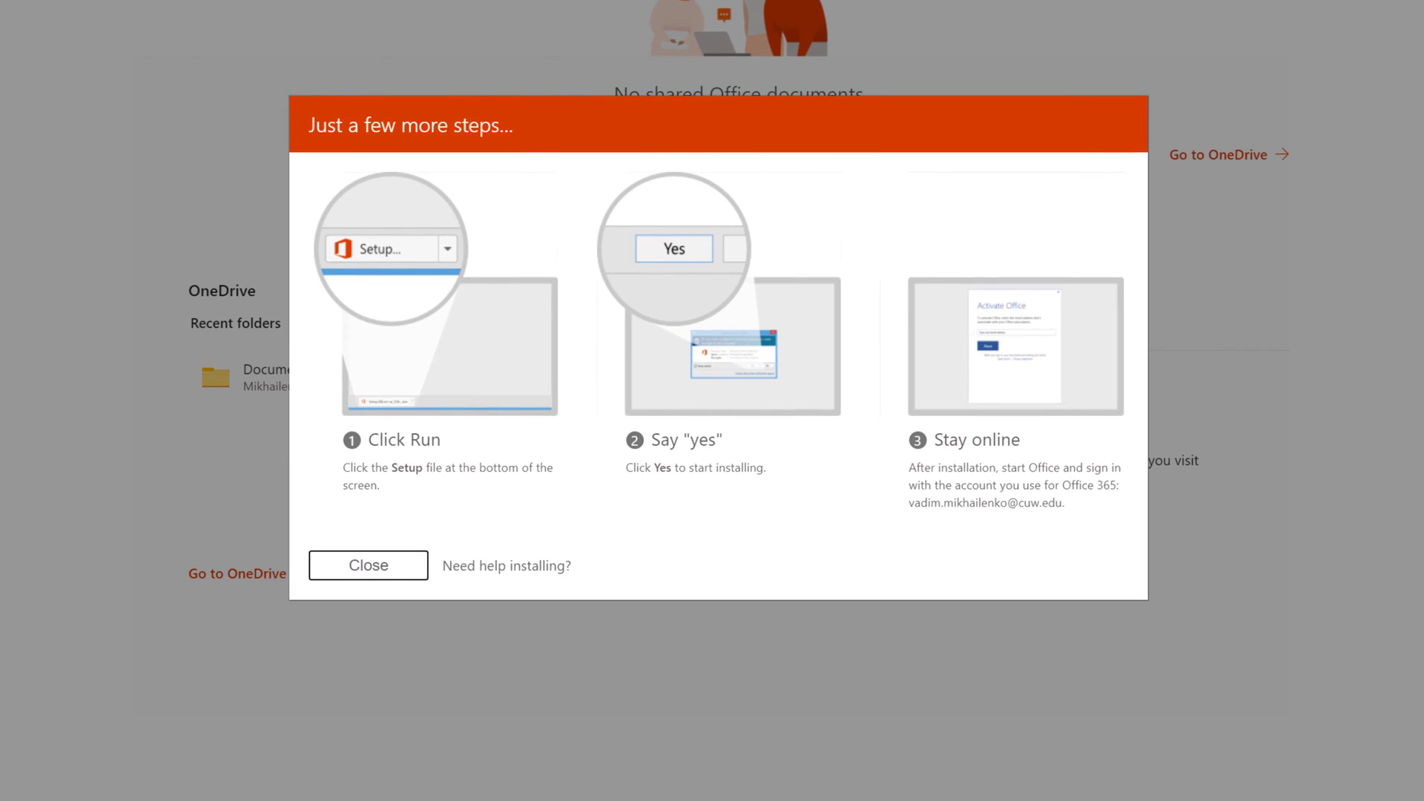
click(368, 565)
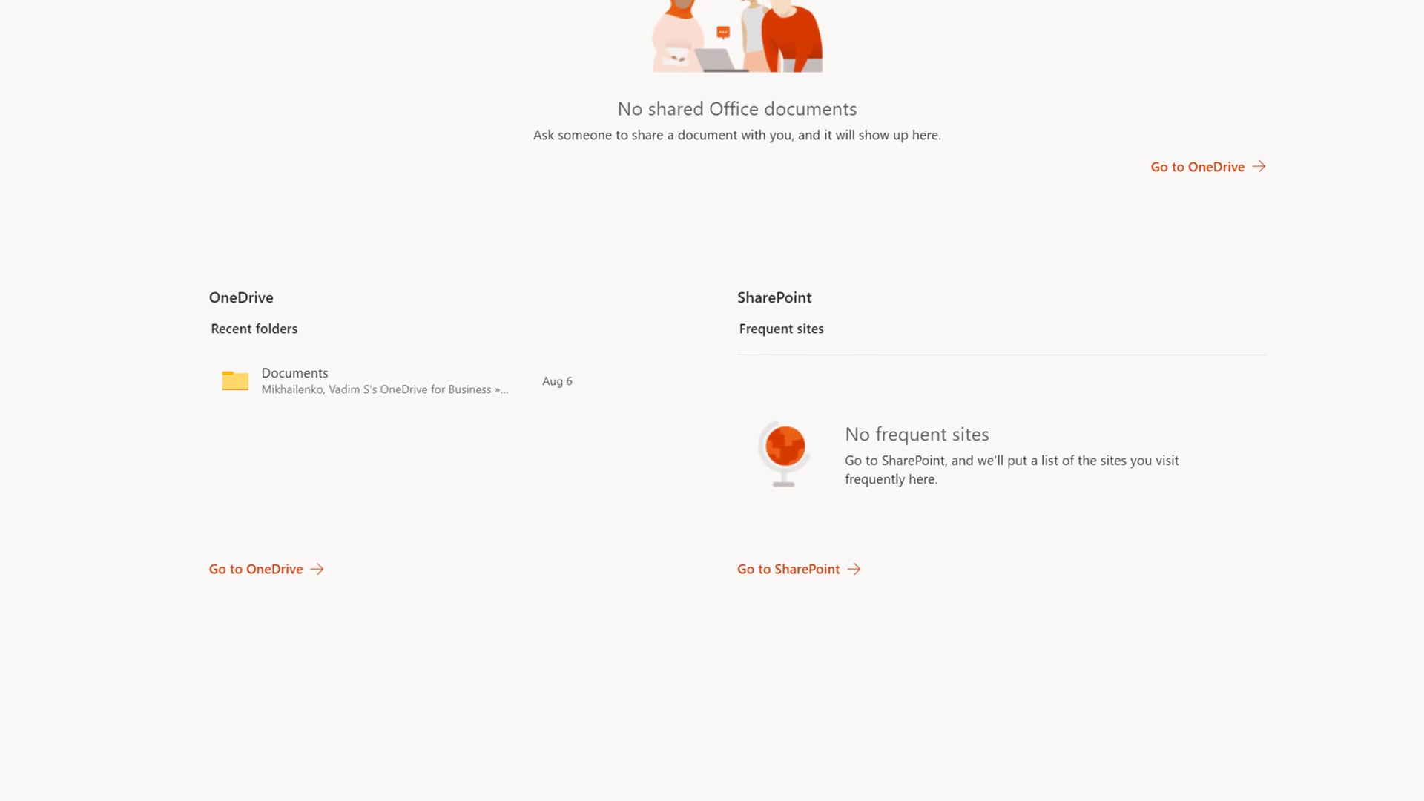
- Upload 'Stories from my Dad's Childhood - Final' from the computer and open it in Word
scroll(up, 3)
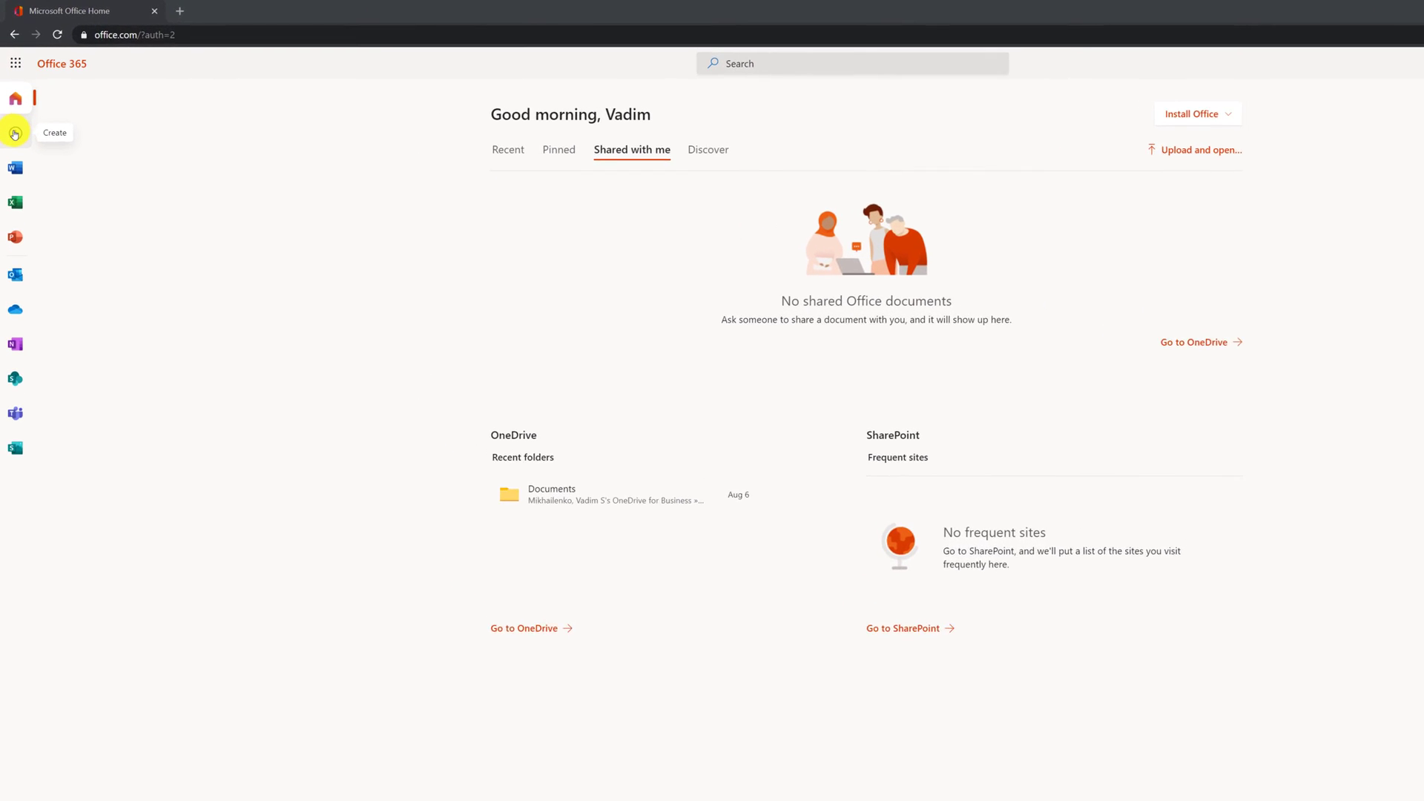
click(15, 133)
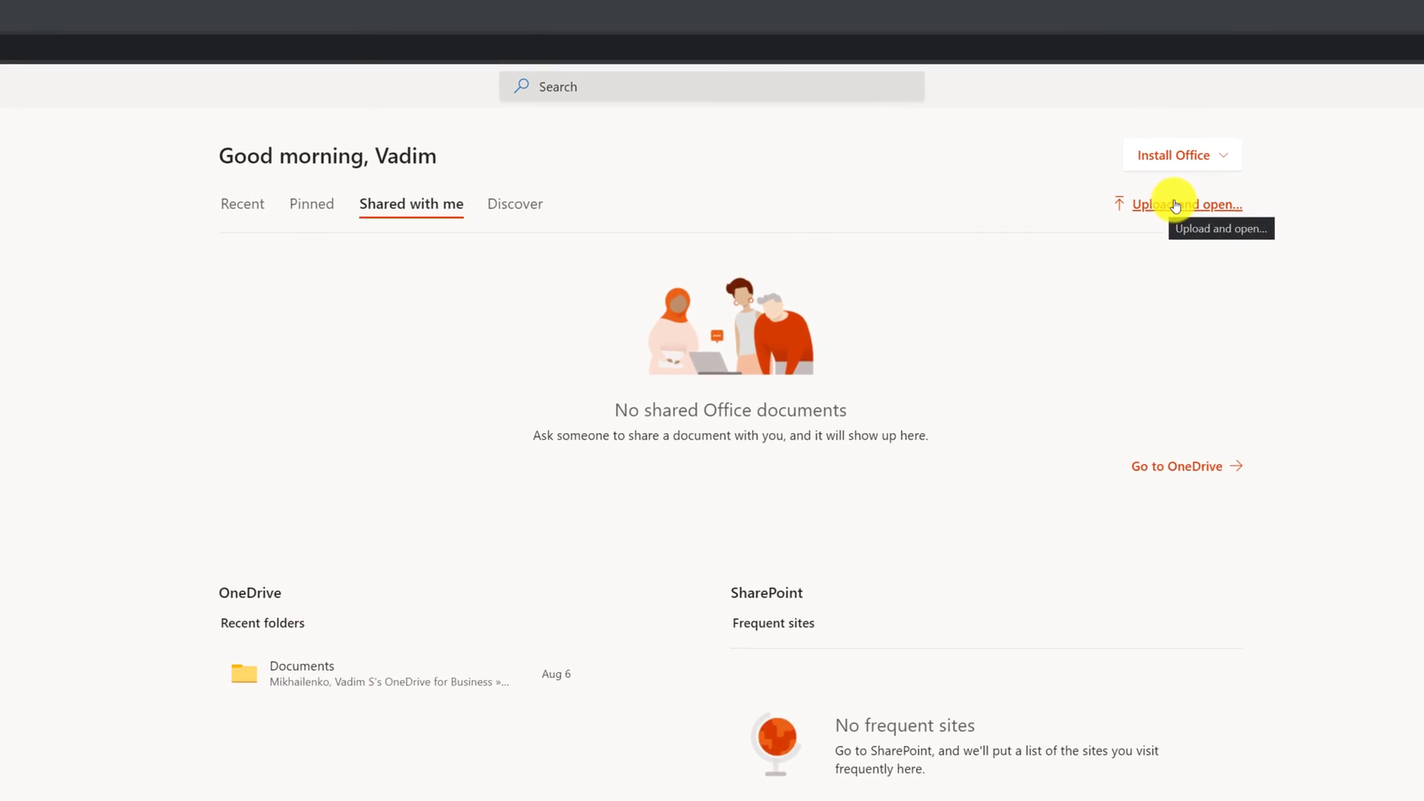
click(1194, 204)
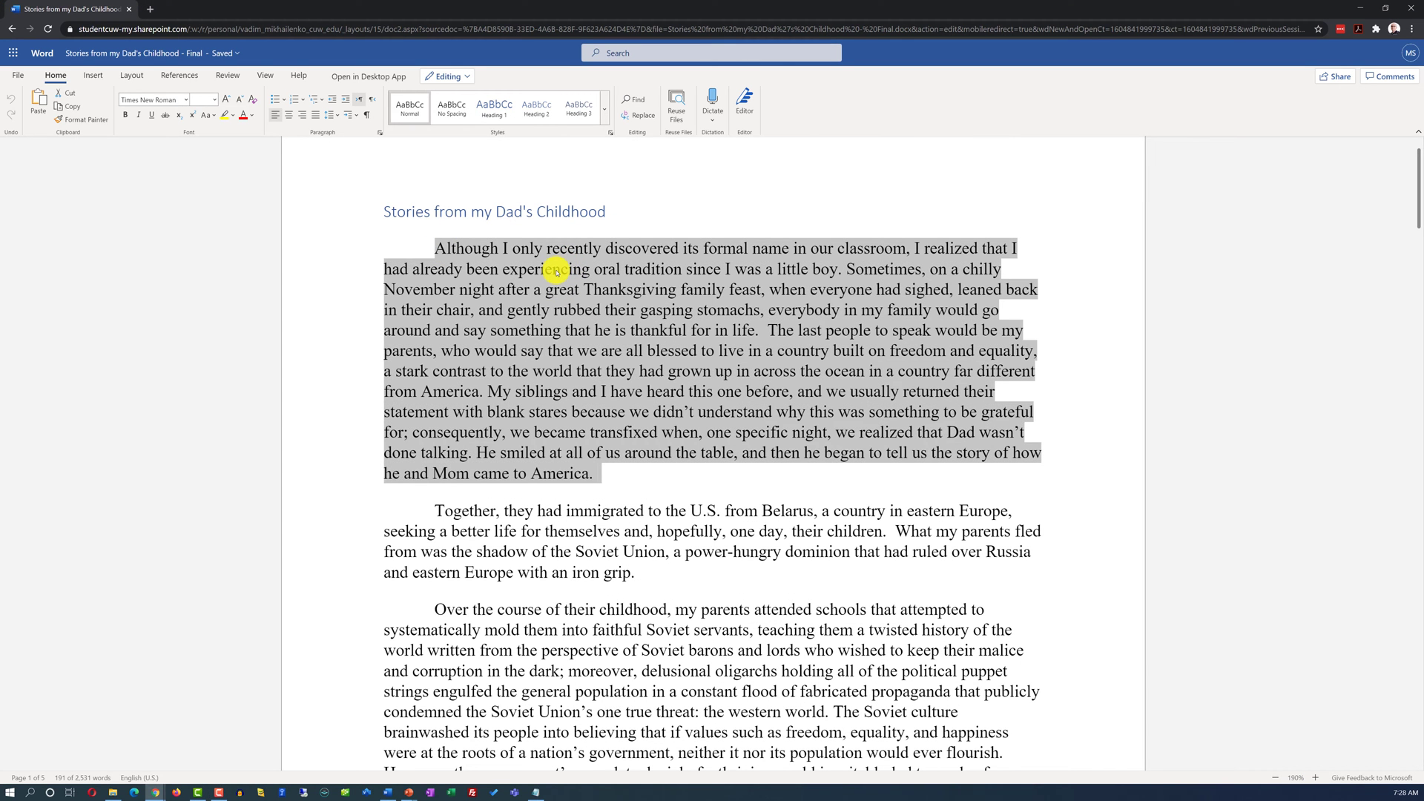
- View the first paragraph's context menu, then browse the Layout and References tabs
right_click(498, 268)
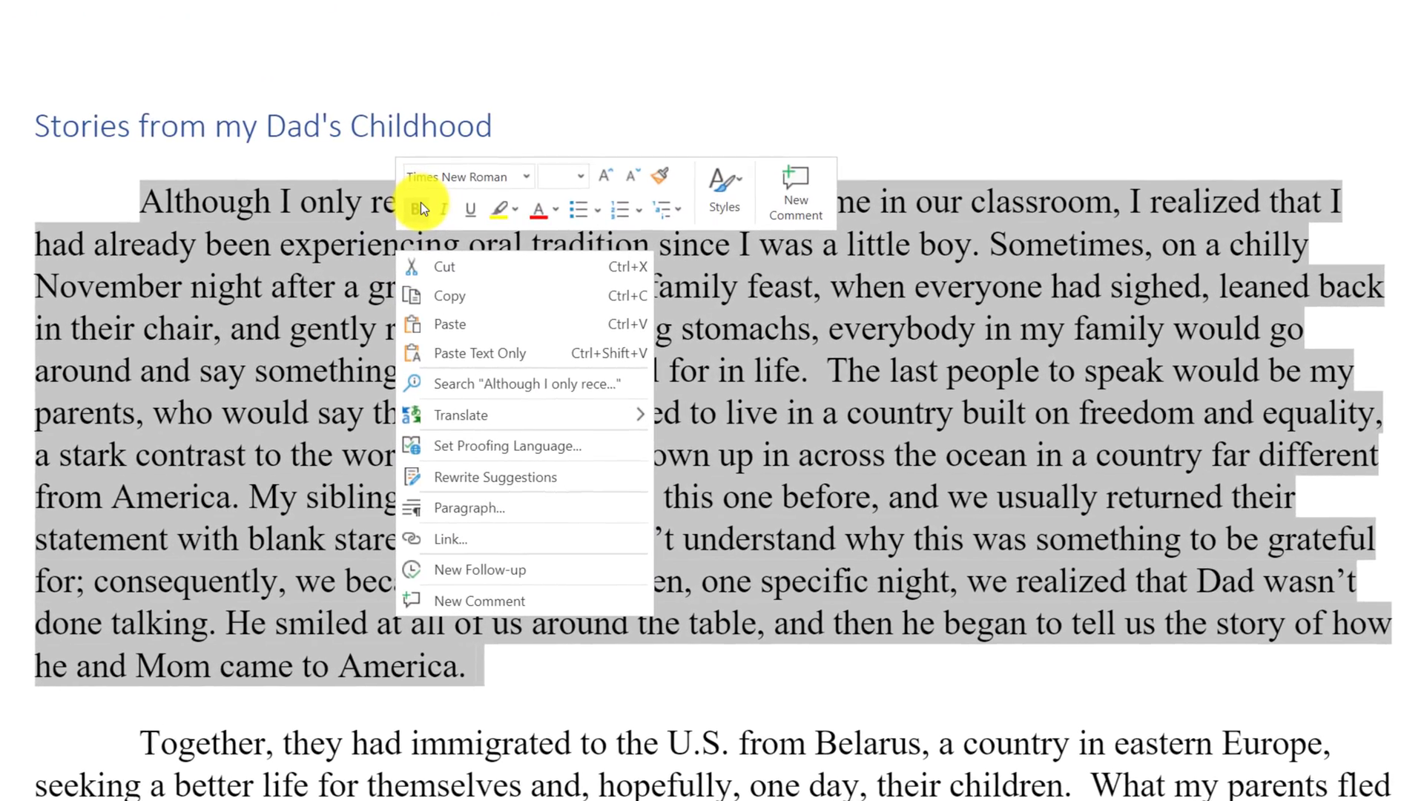
mouse_move(411, 210)
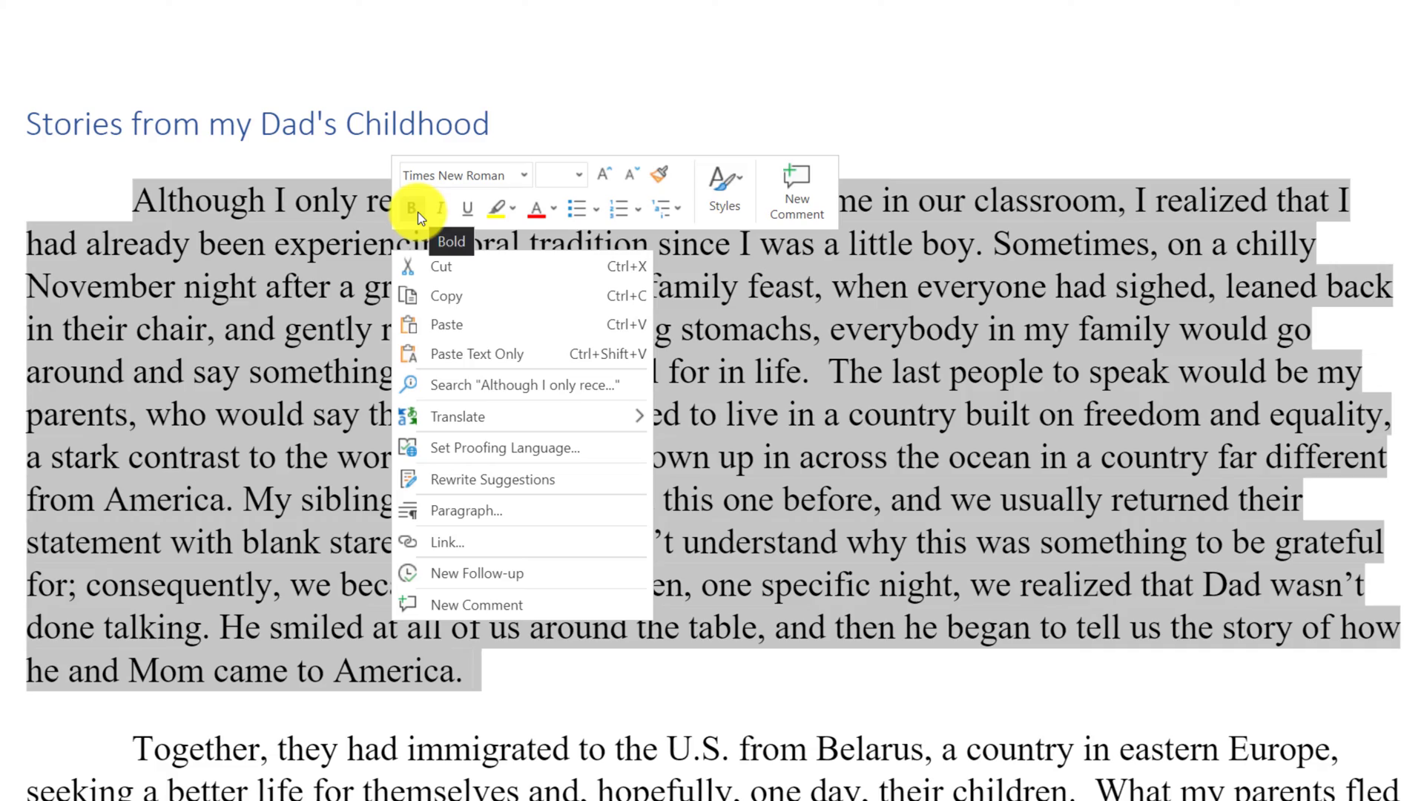
mouse_move(465, 207)
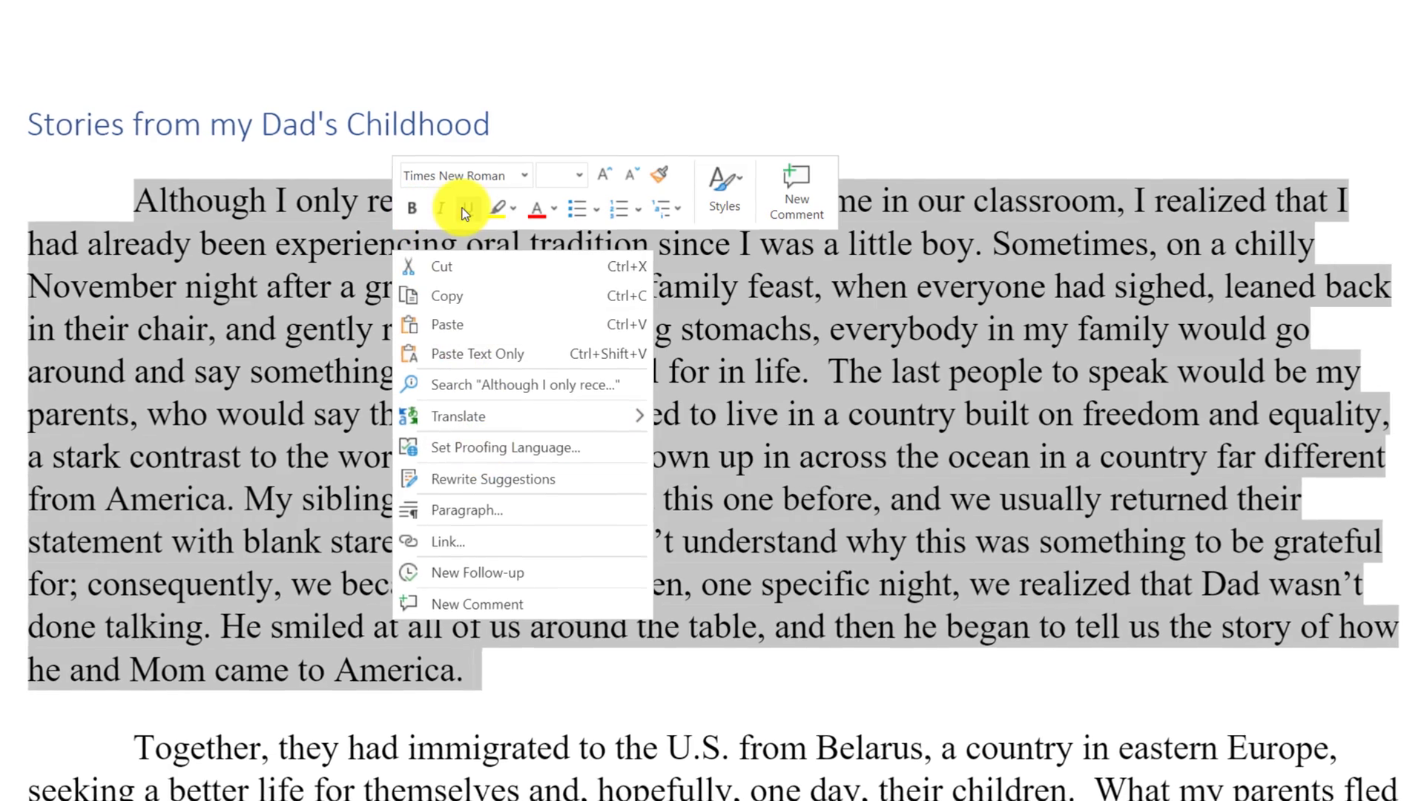
scroll(up, 3)
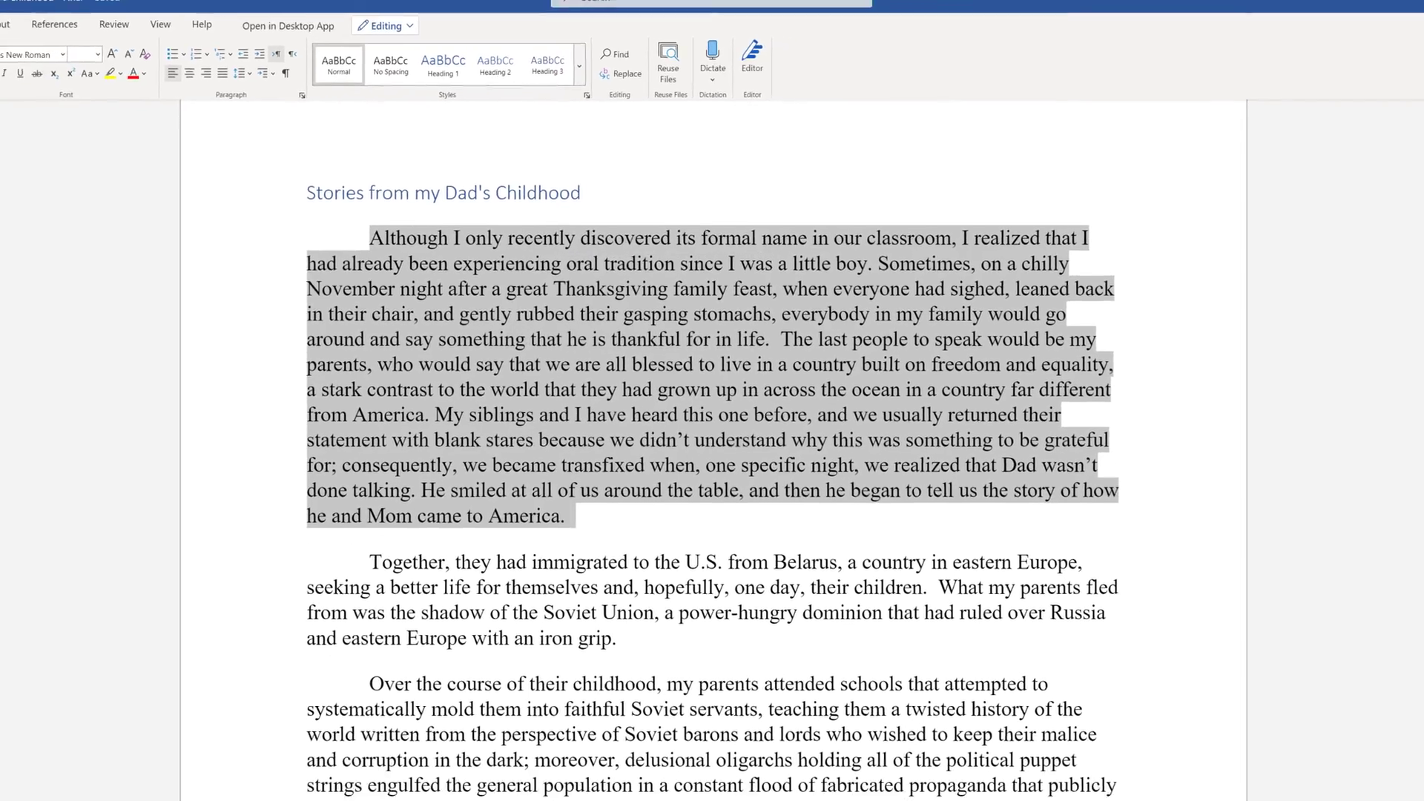
click(130, 76)
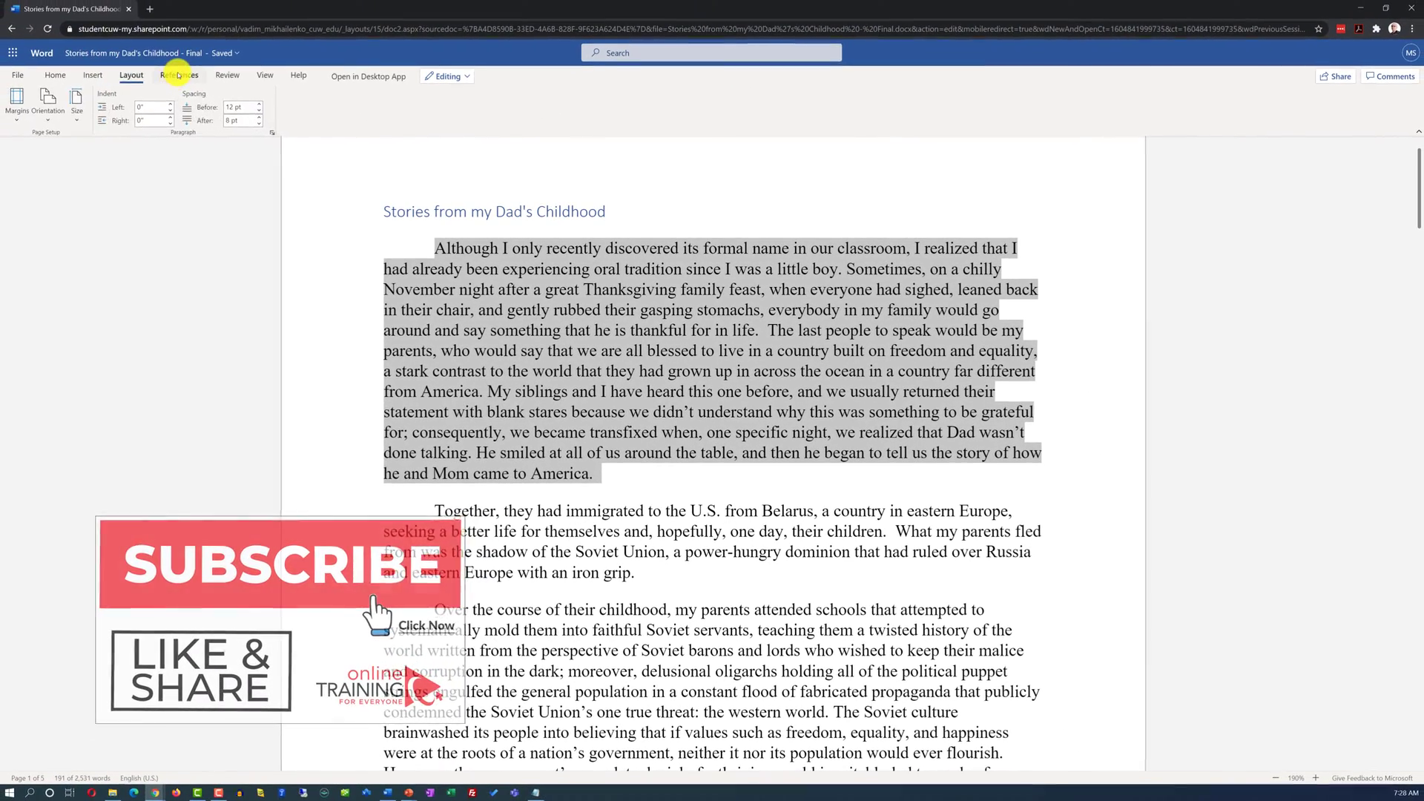
click(227, 76)
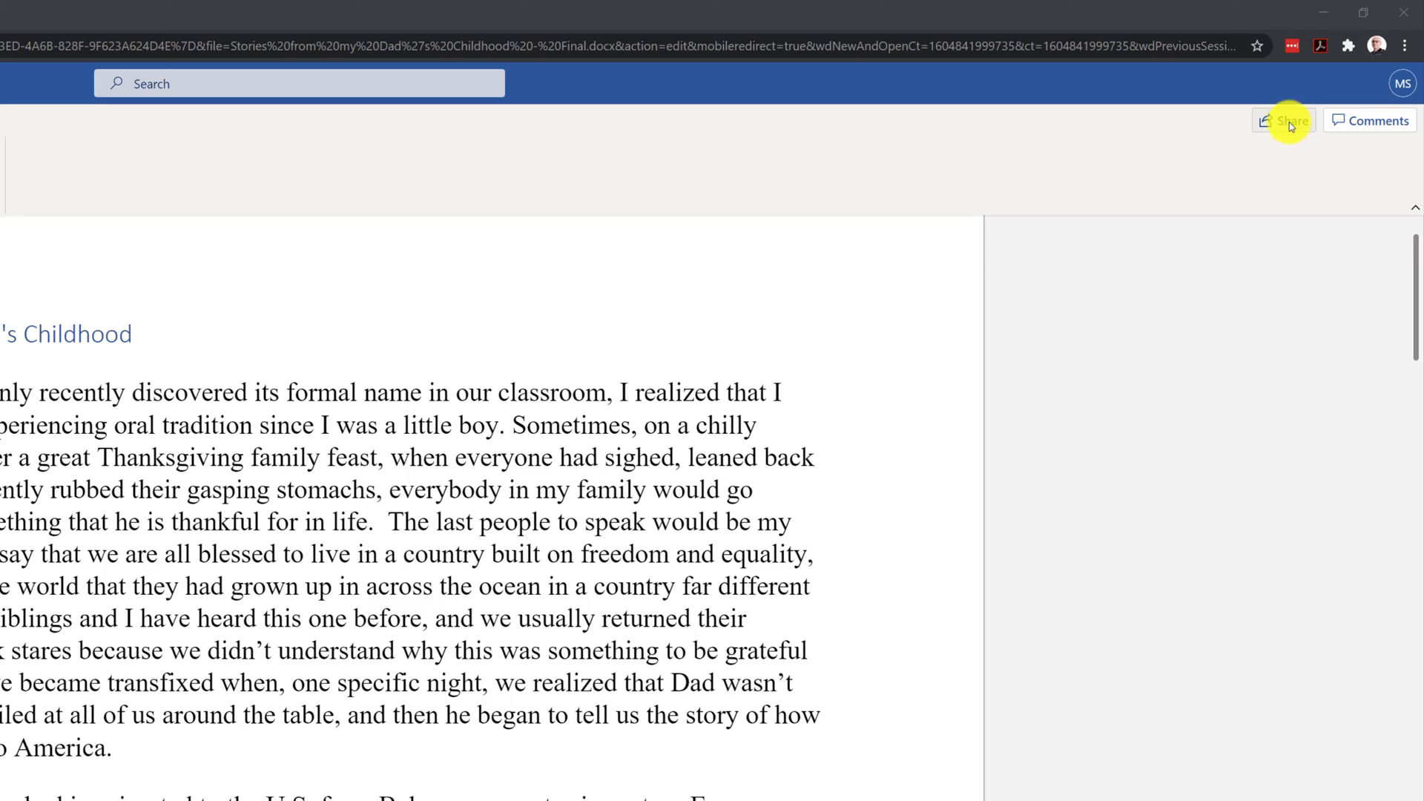
- Copy a sharing link to the story from its Share options
click(1283, 120)
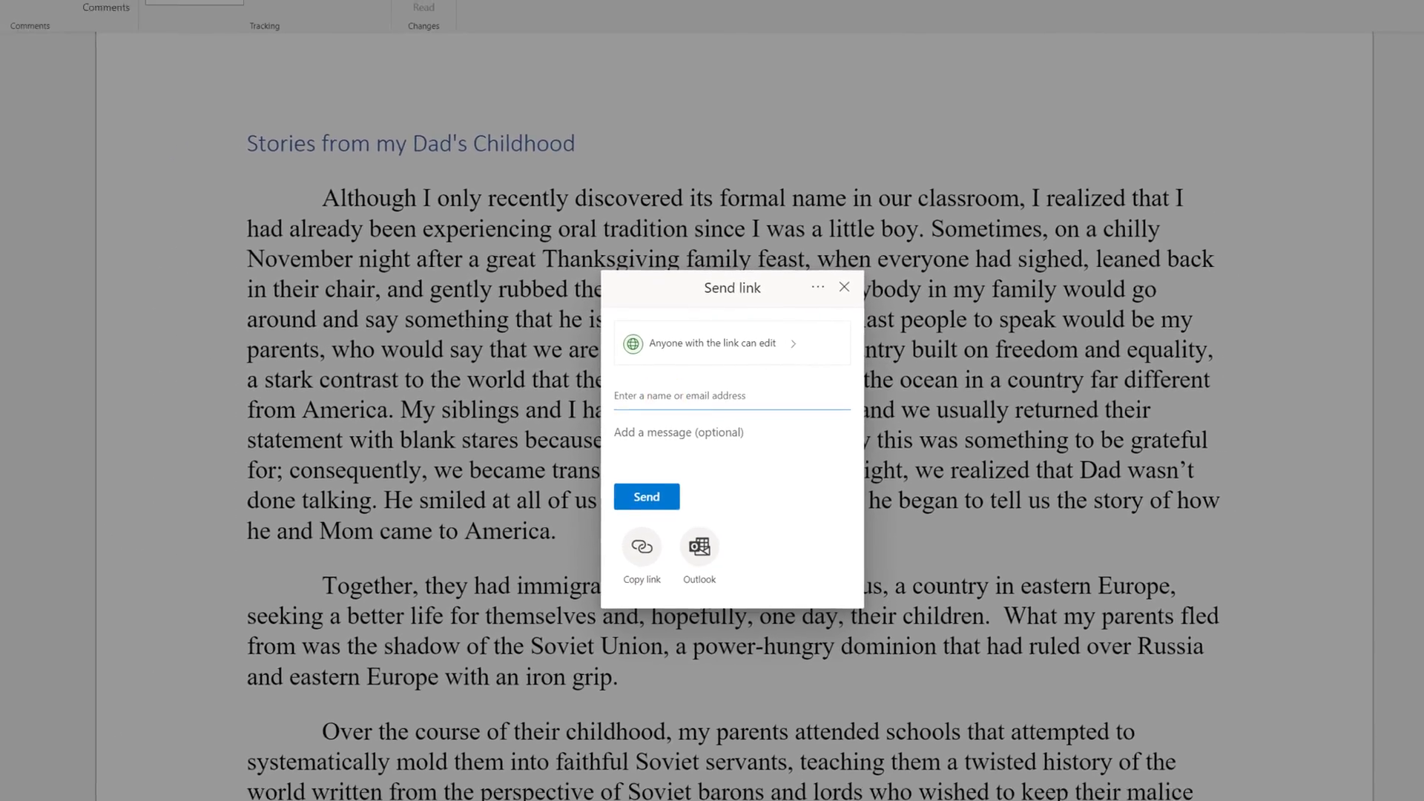
click(842, 287)
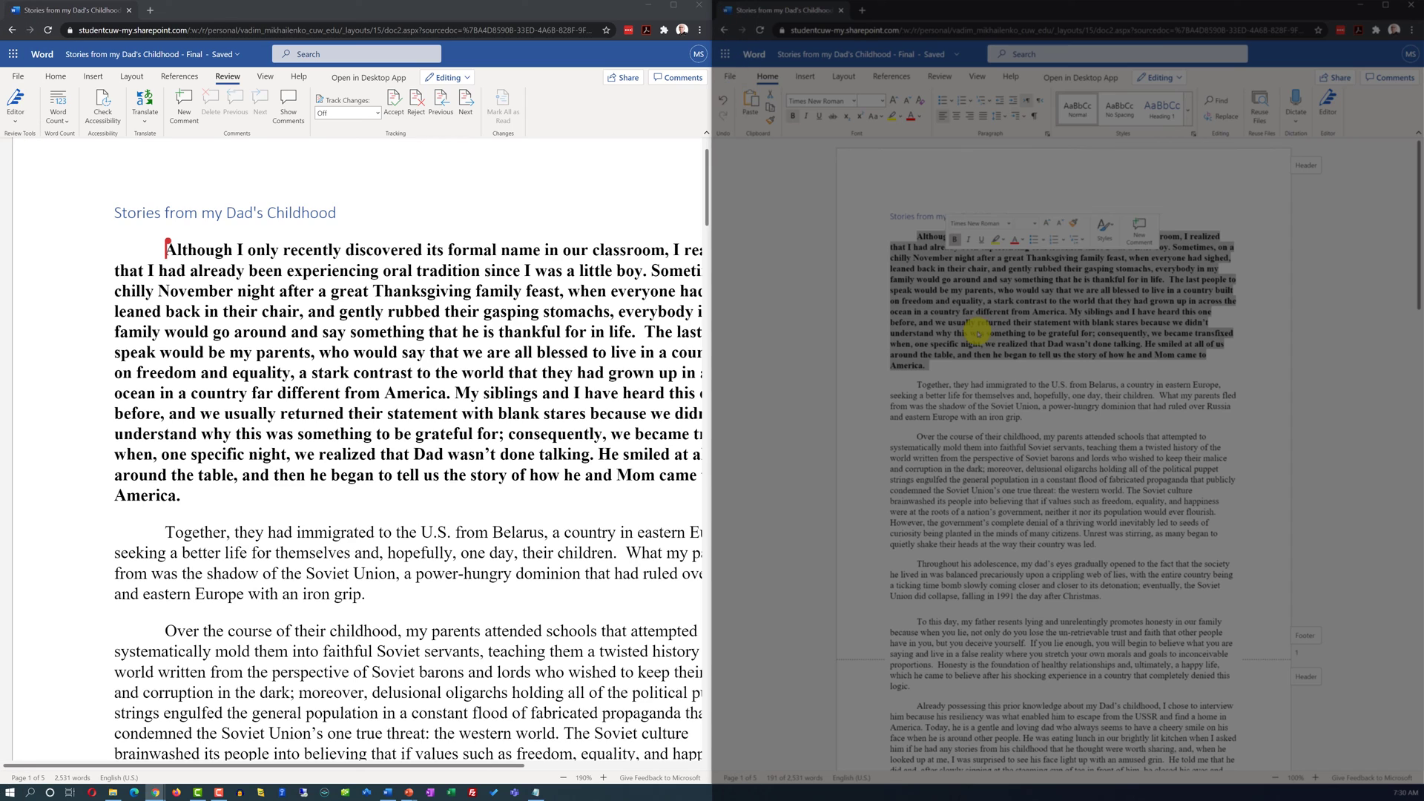
- Remove the bold from the story's first paragraph using the Home tab formatting
click(166, 250)
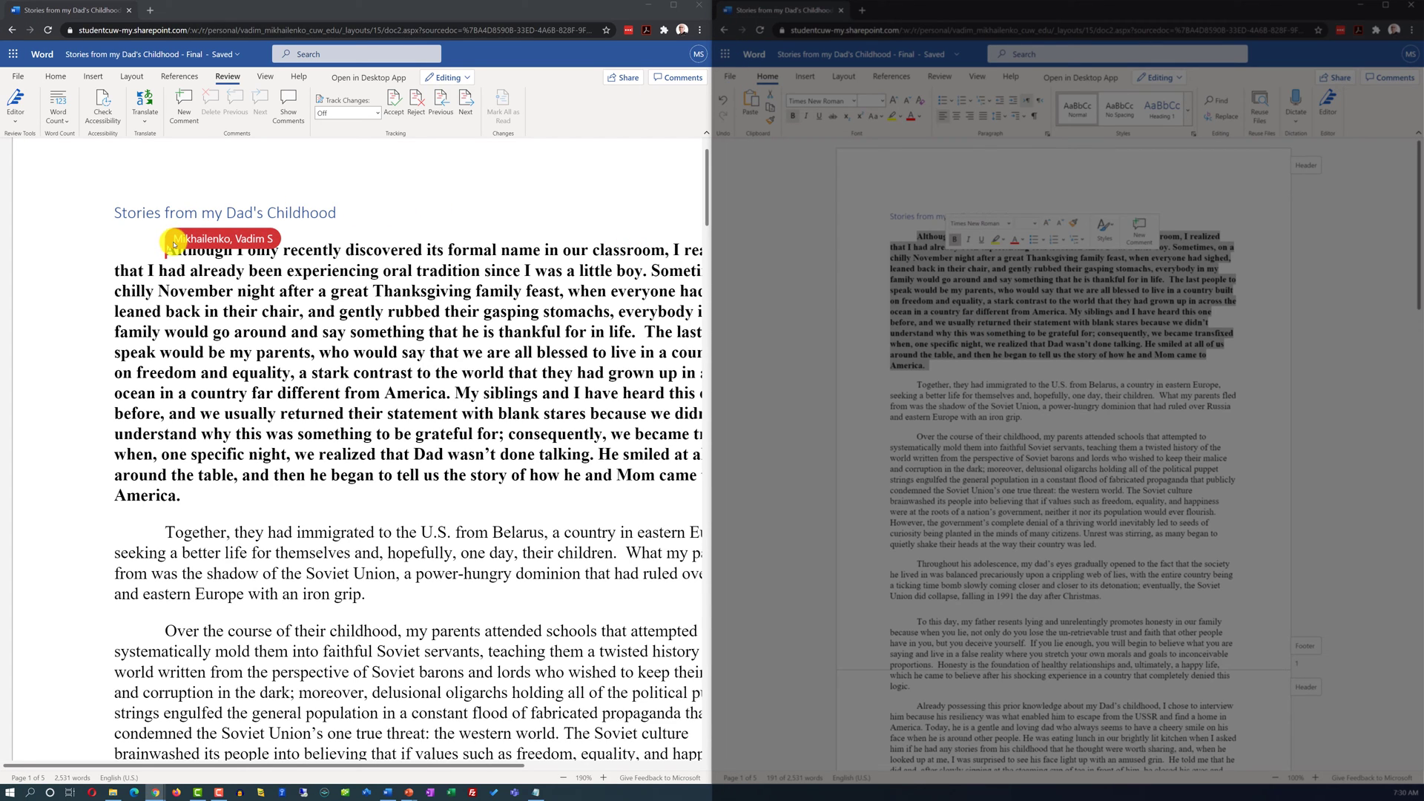
scroll(up, 3)
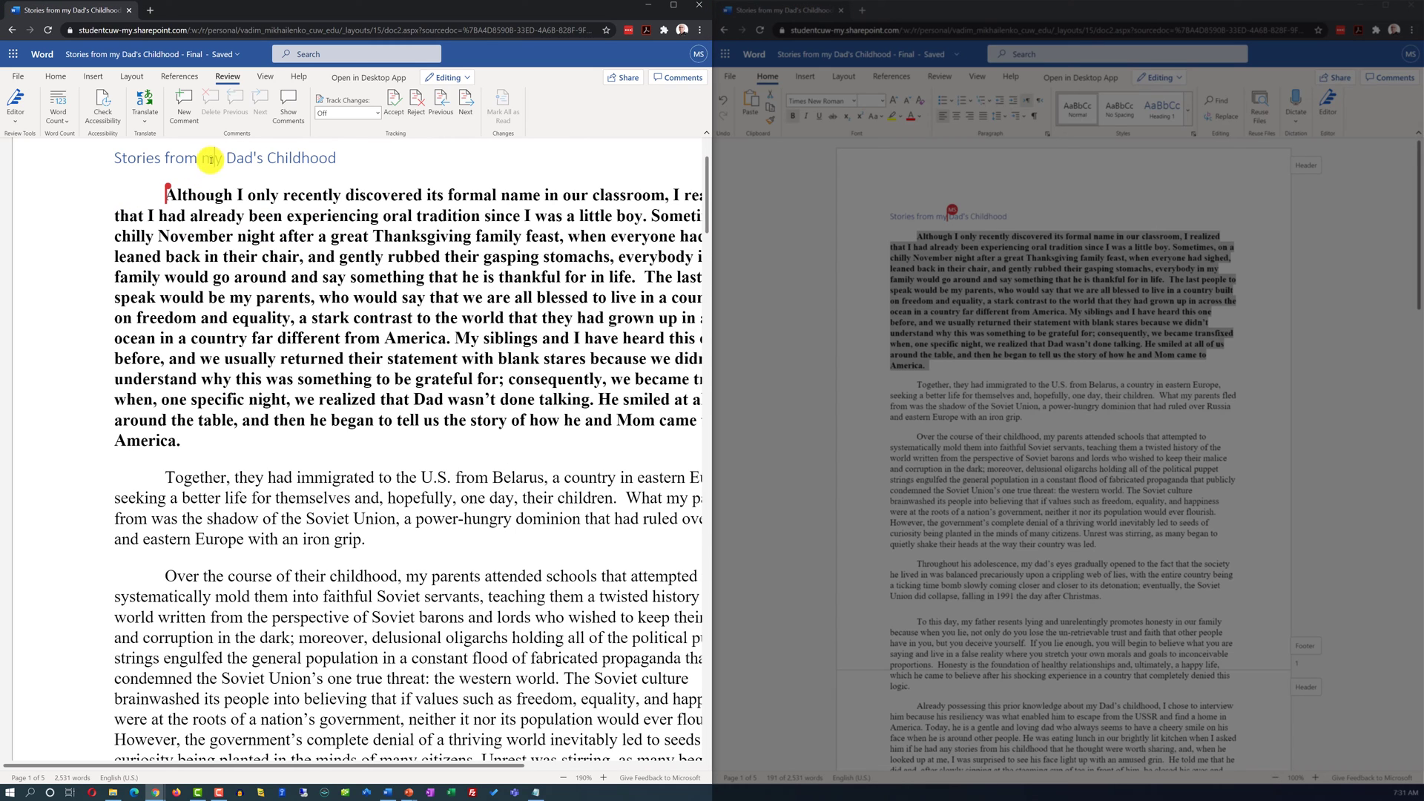
click(56, 76)
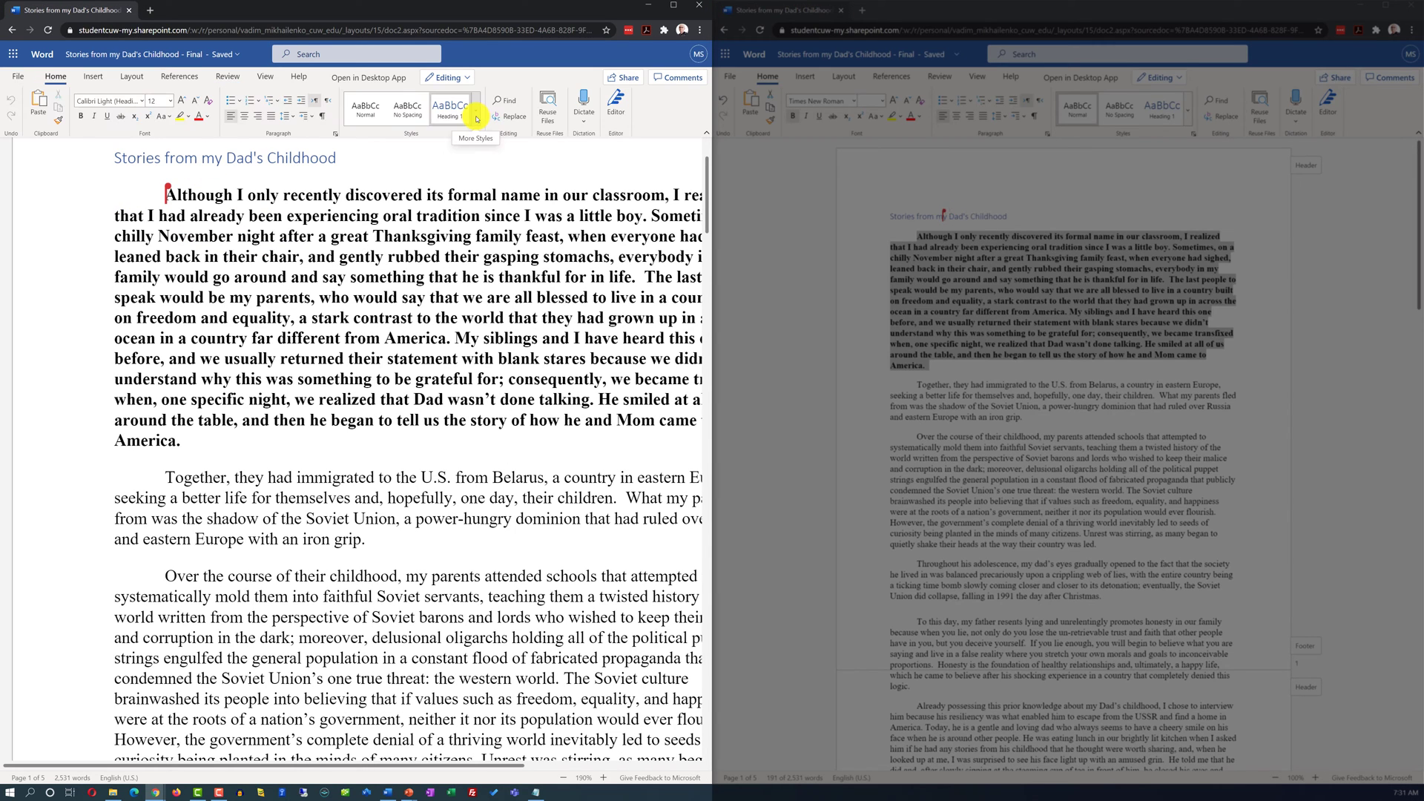
click(475, 118)
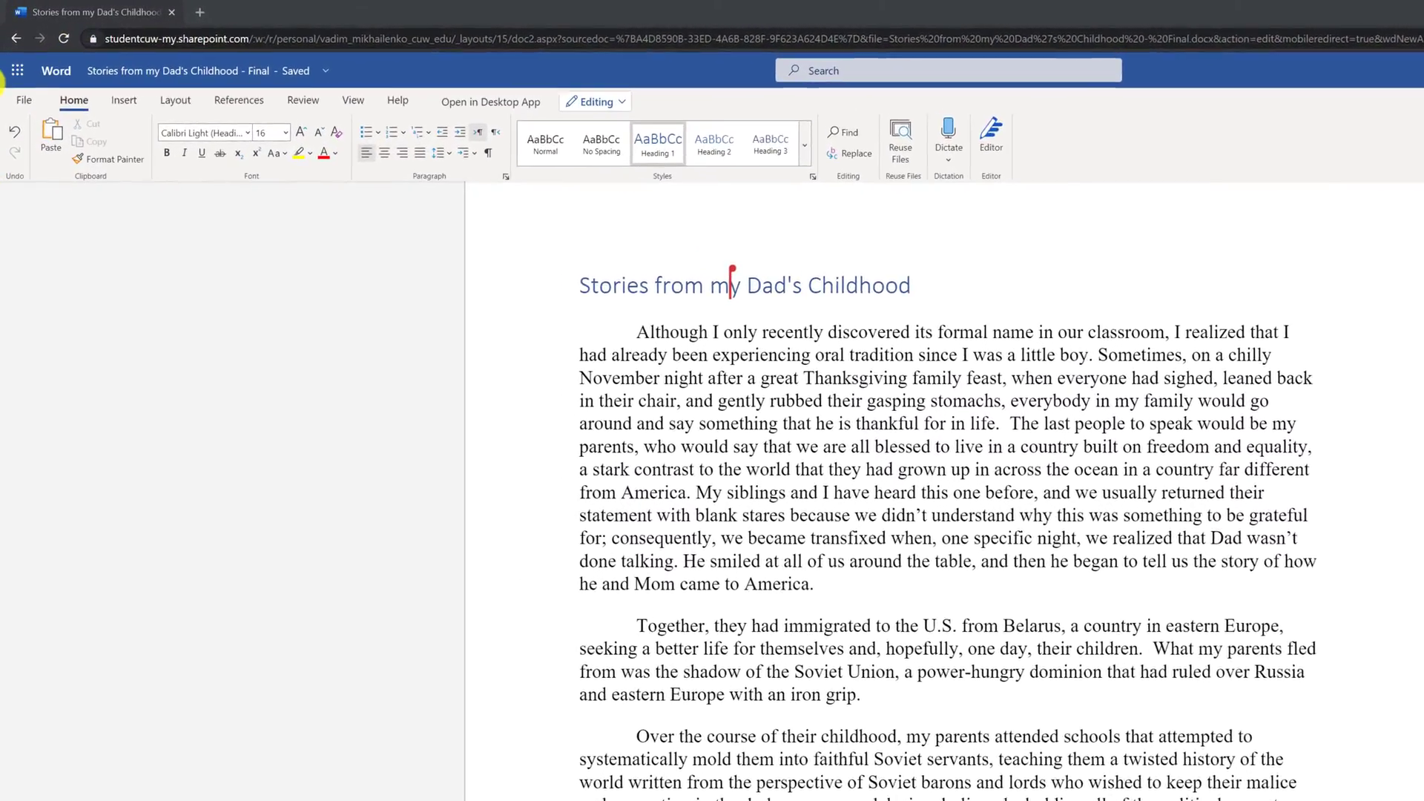
- Show the File menu's Save As choices: save a copy, rename, or download as Word, PDF, ODT
click(24, 101)
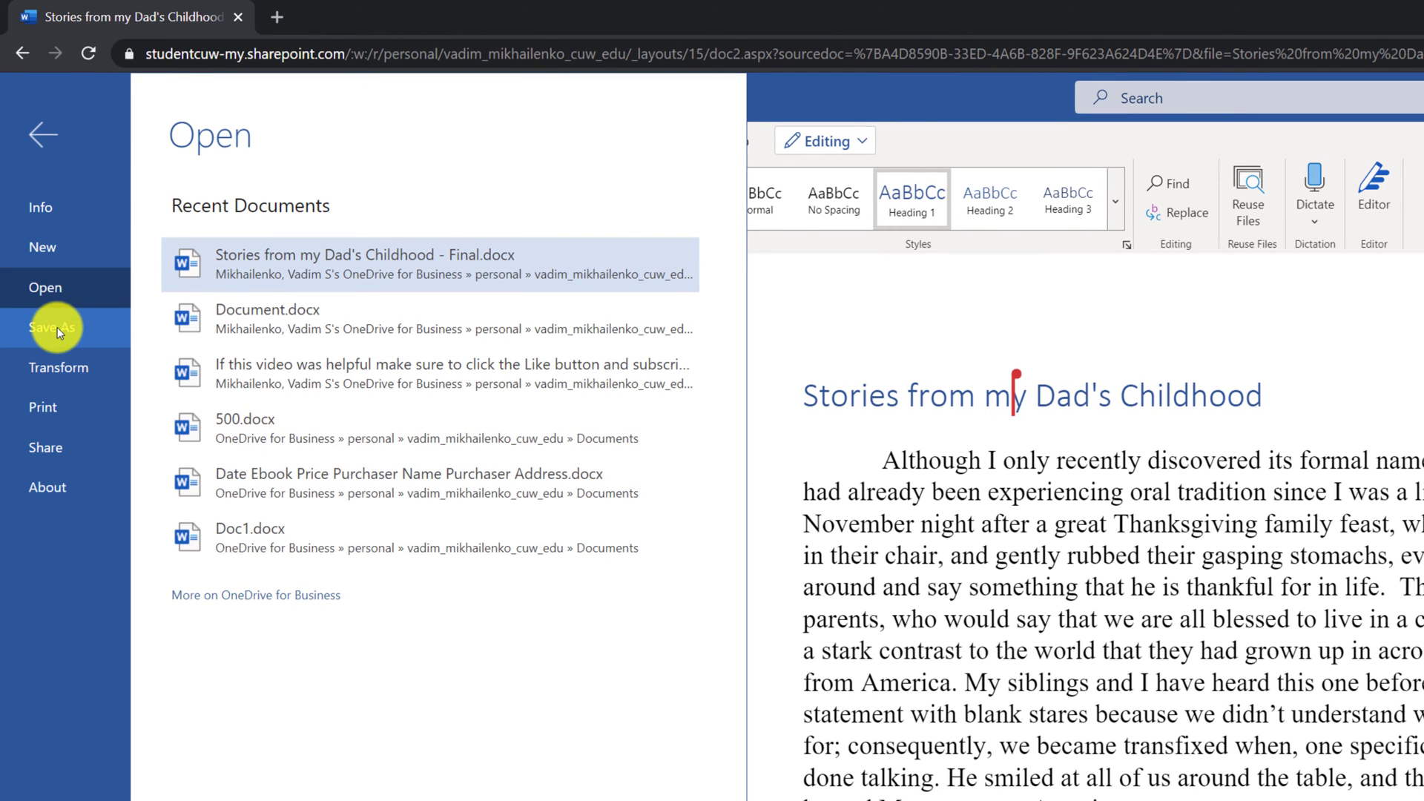
click(53, 327)
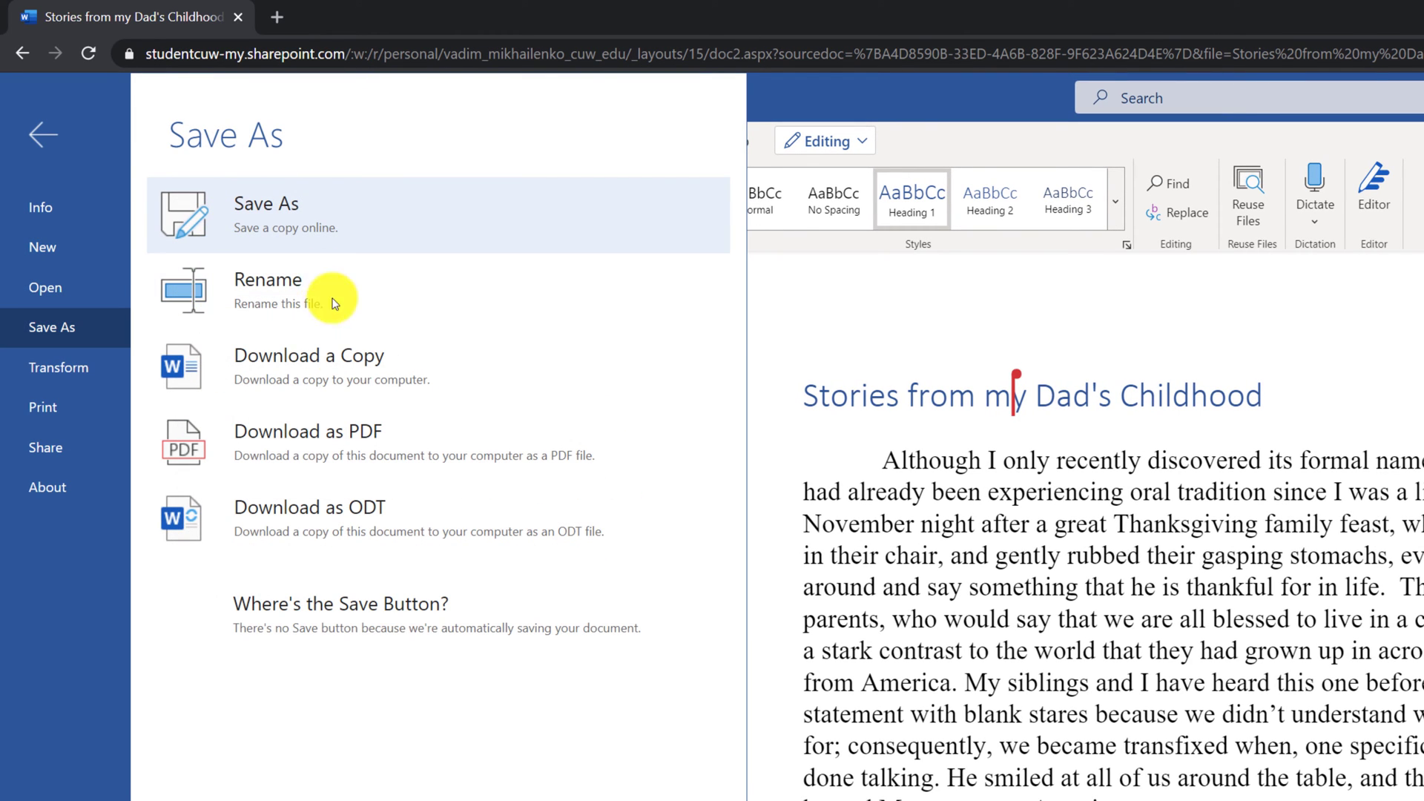
mouse_move(376, 526)
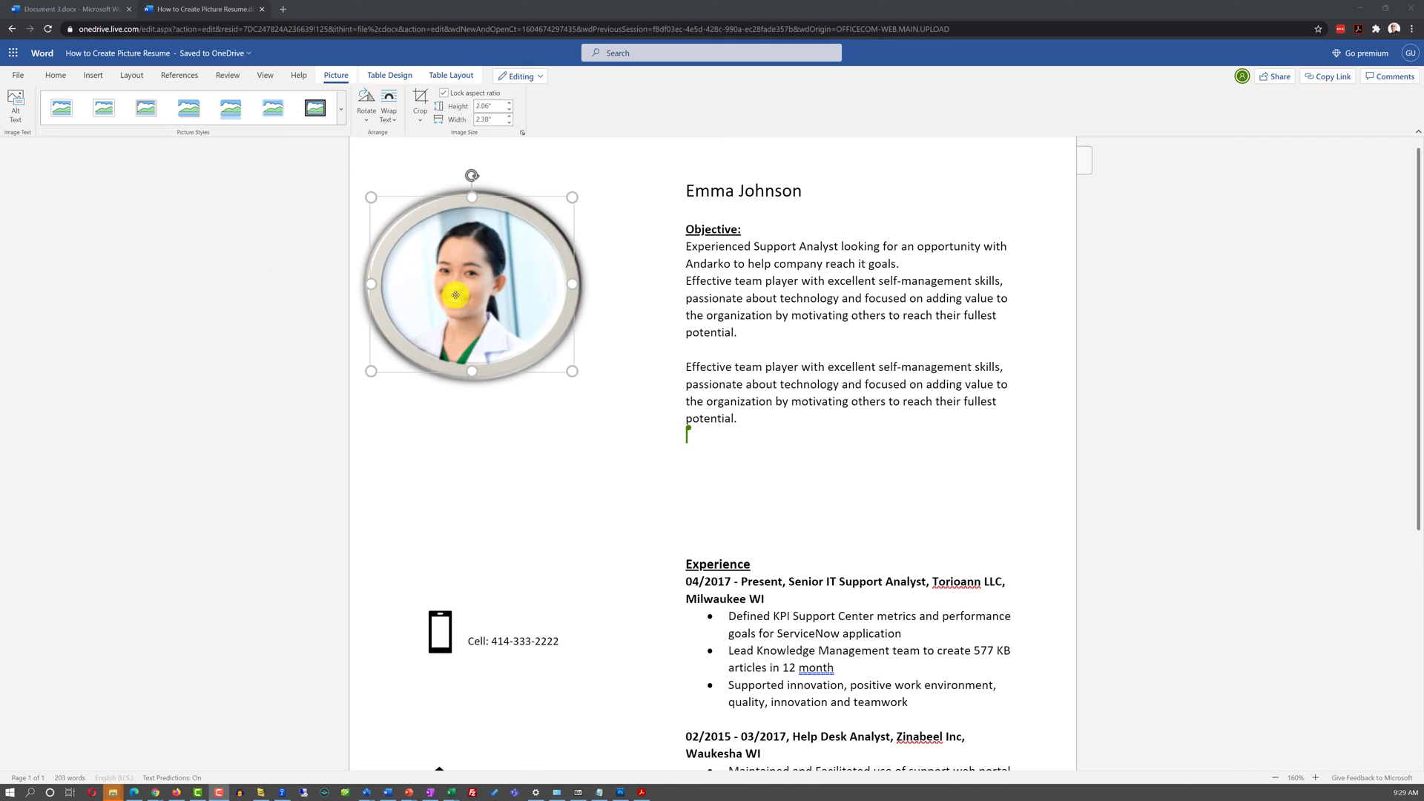
- Zoom in on the picture resume and bring up its sharing options
click(1313, 778)
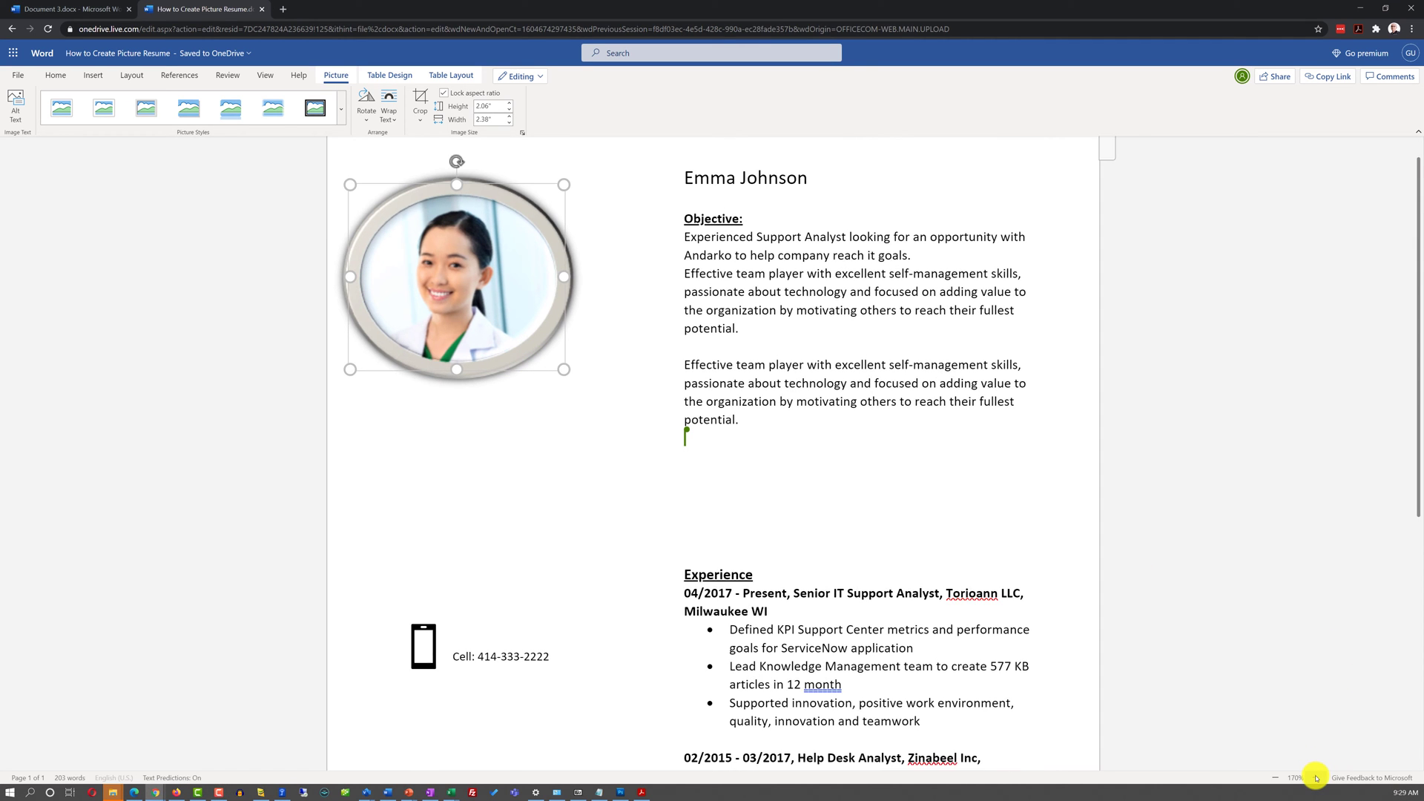
click(684, 361)
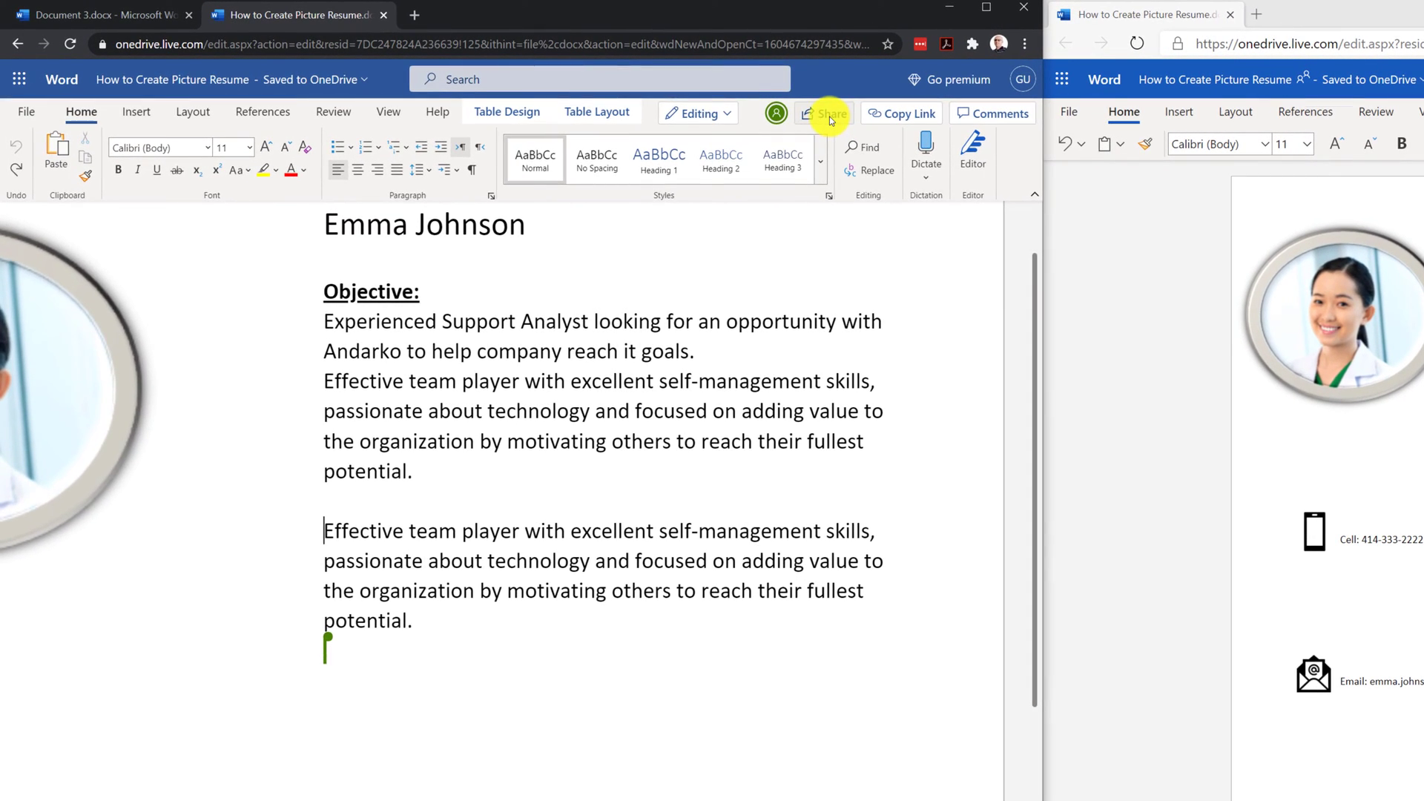
click(830, 113)
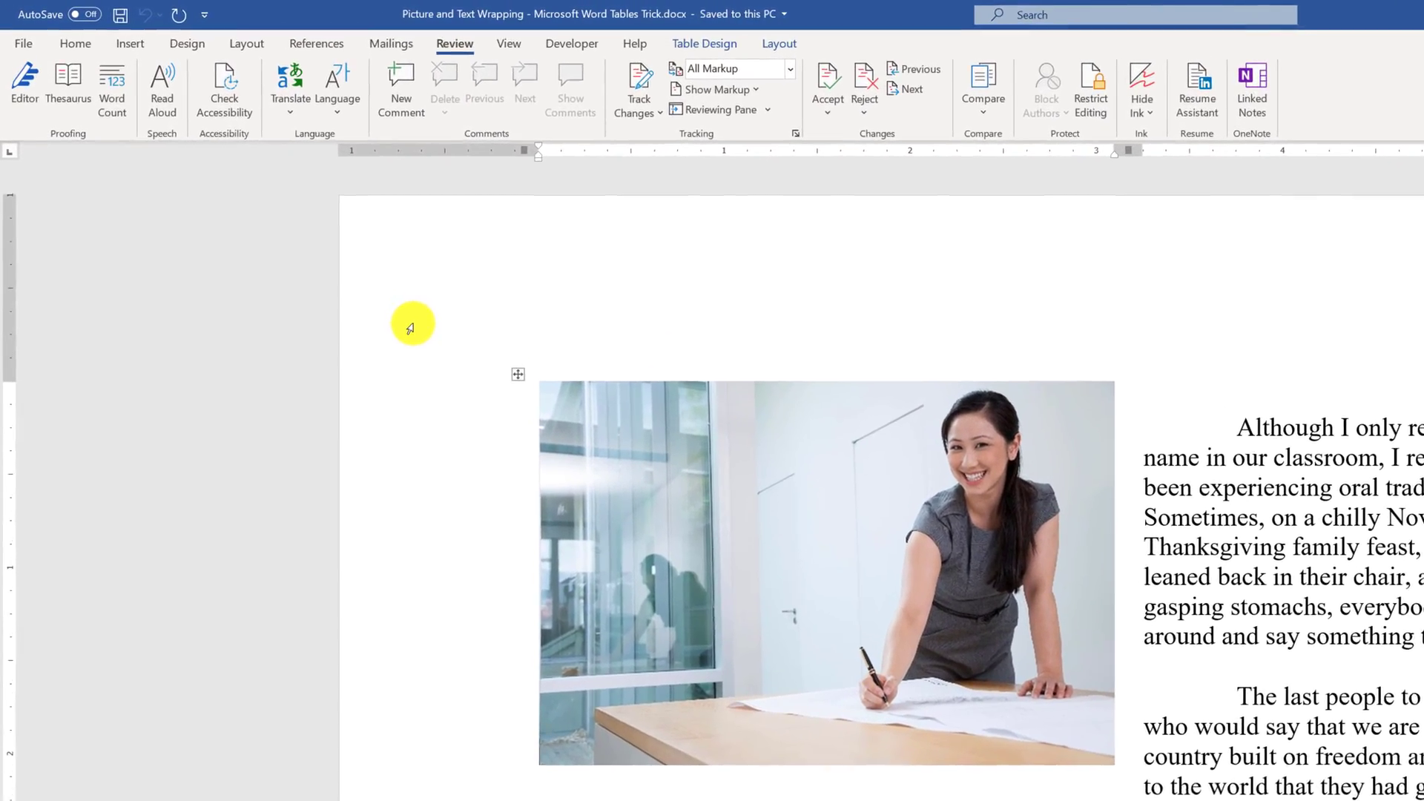
- Show Word's Track Changes options, then move to the empty Google Drive My Drive page
click(685, 93)
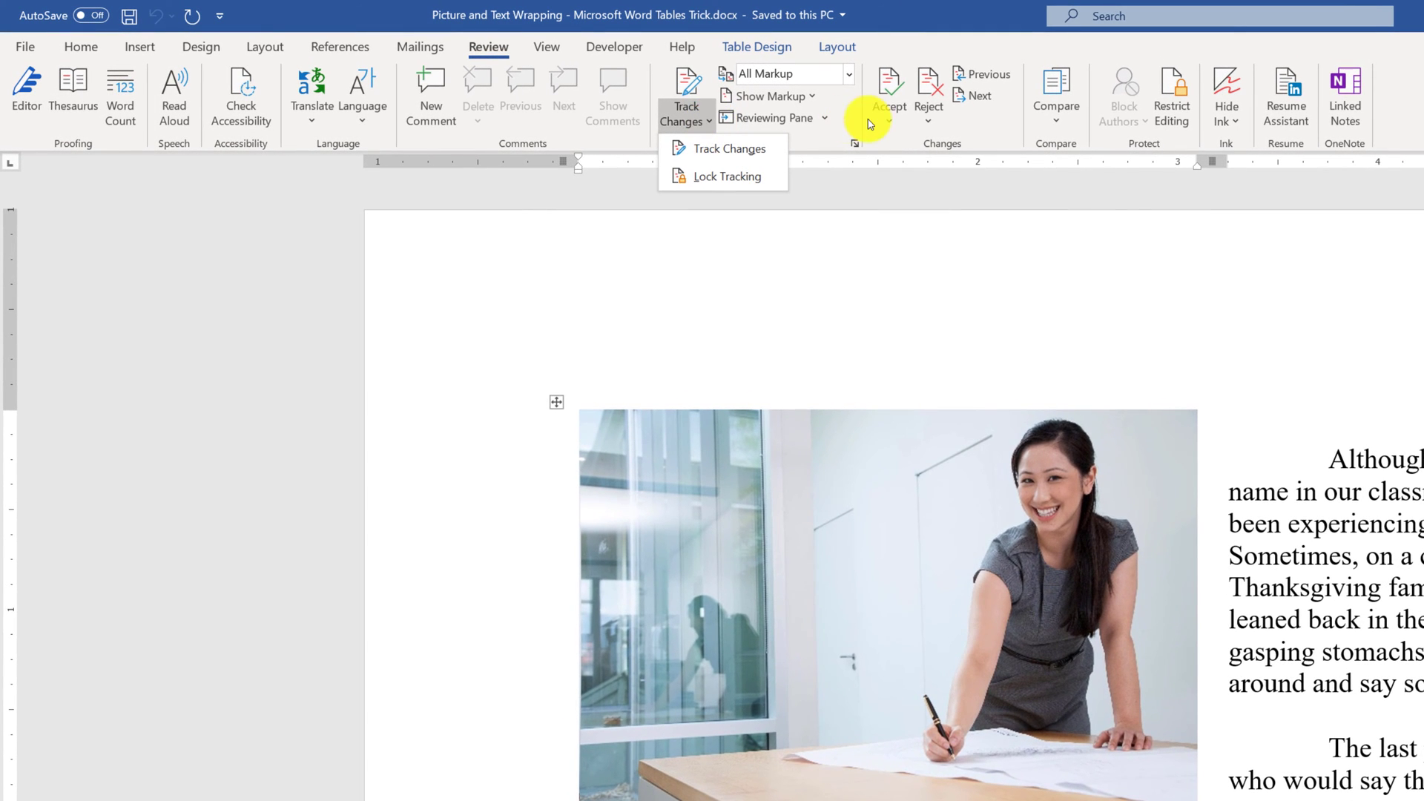
click(927, 95)
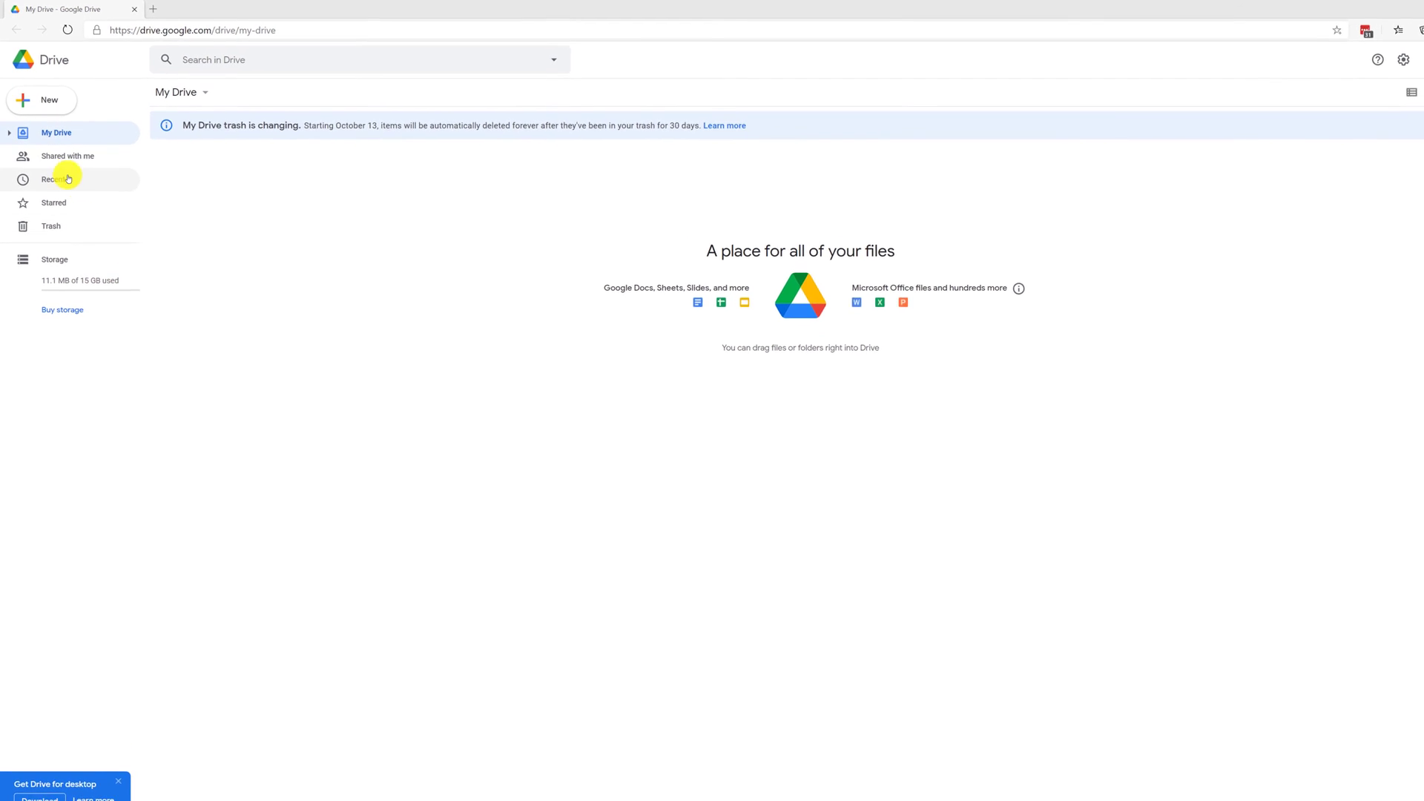
- Create a blank Google Docs document from Drive's New menu
click(41, 100)
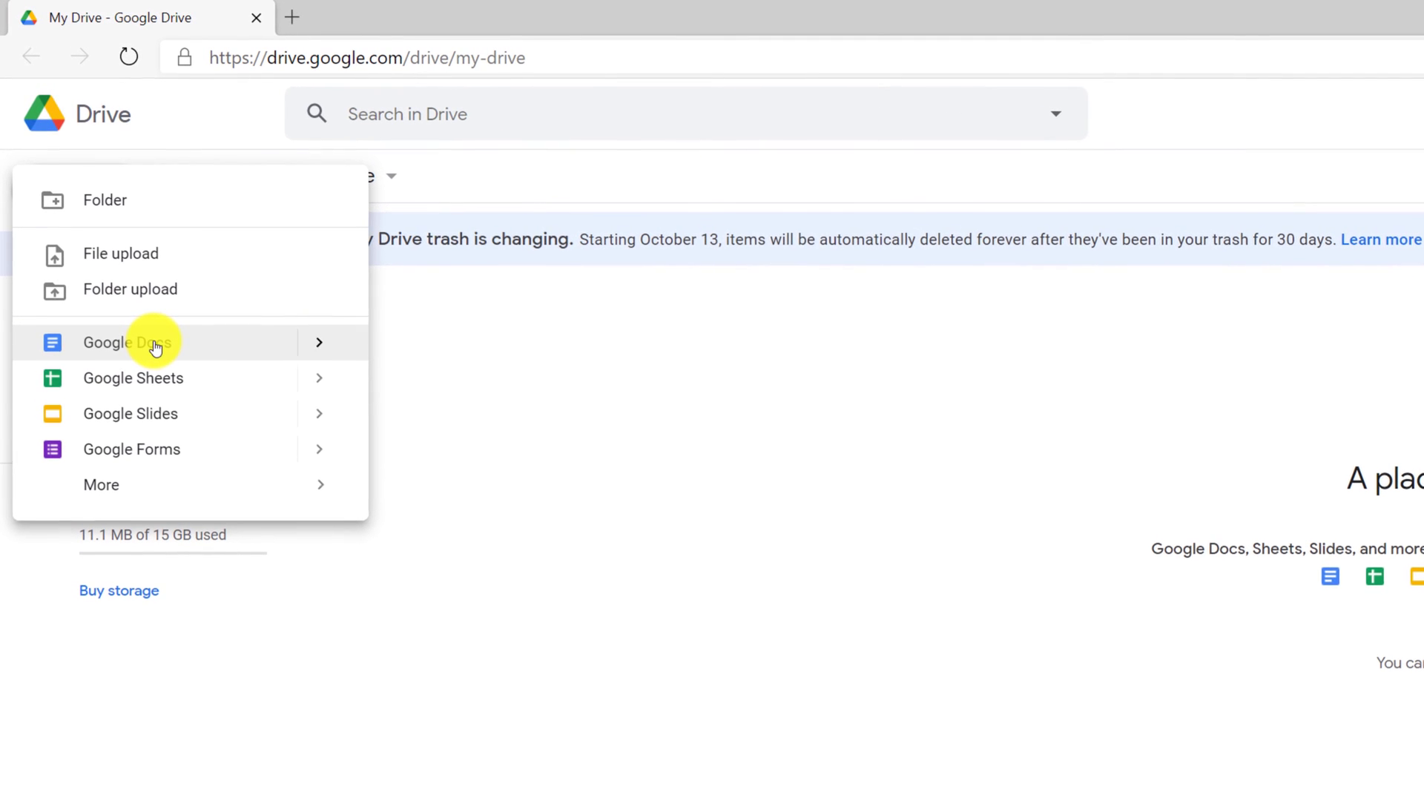
mouse_move(169, 405)
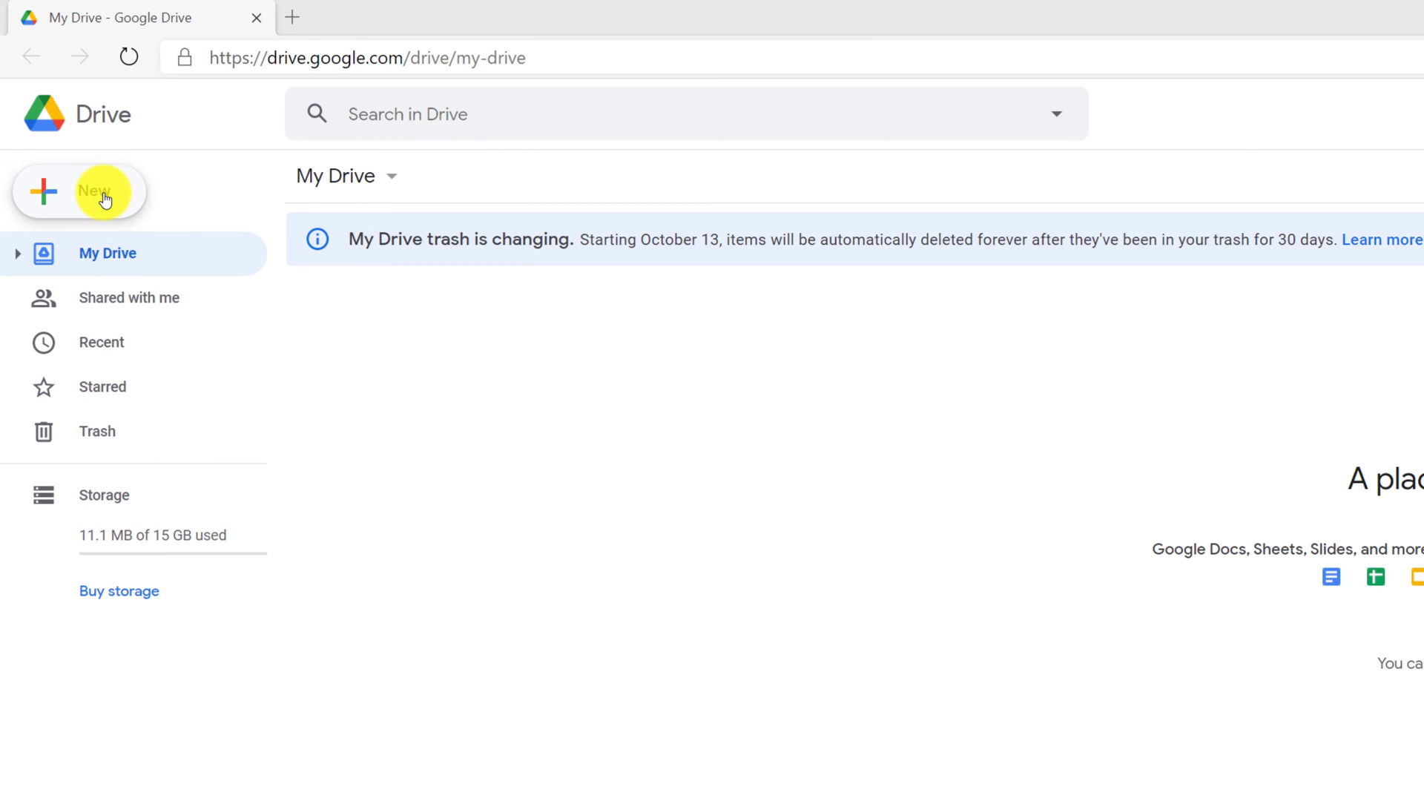
click(80, 192)
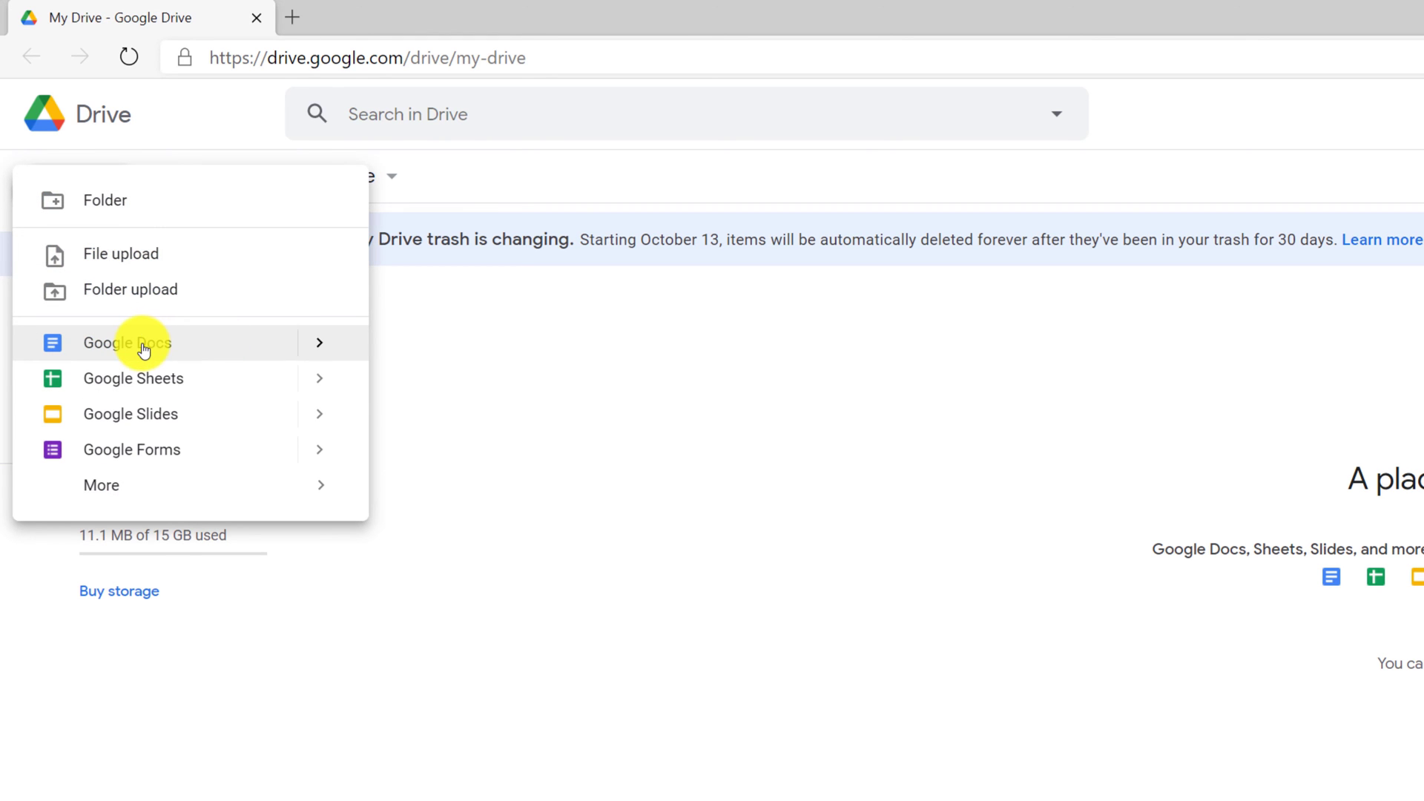
click(127, 342)
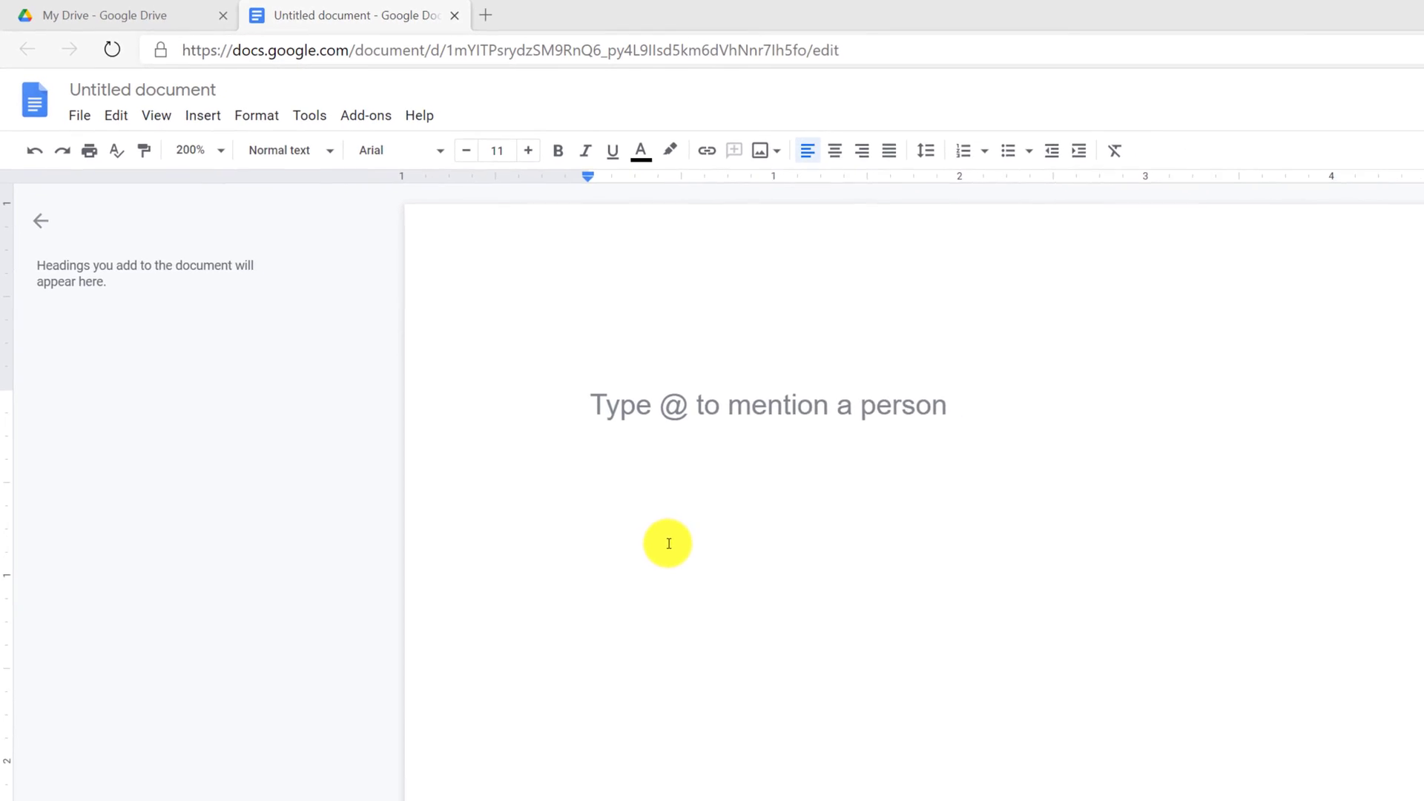